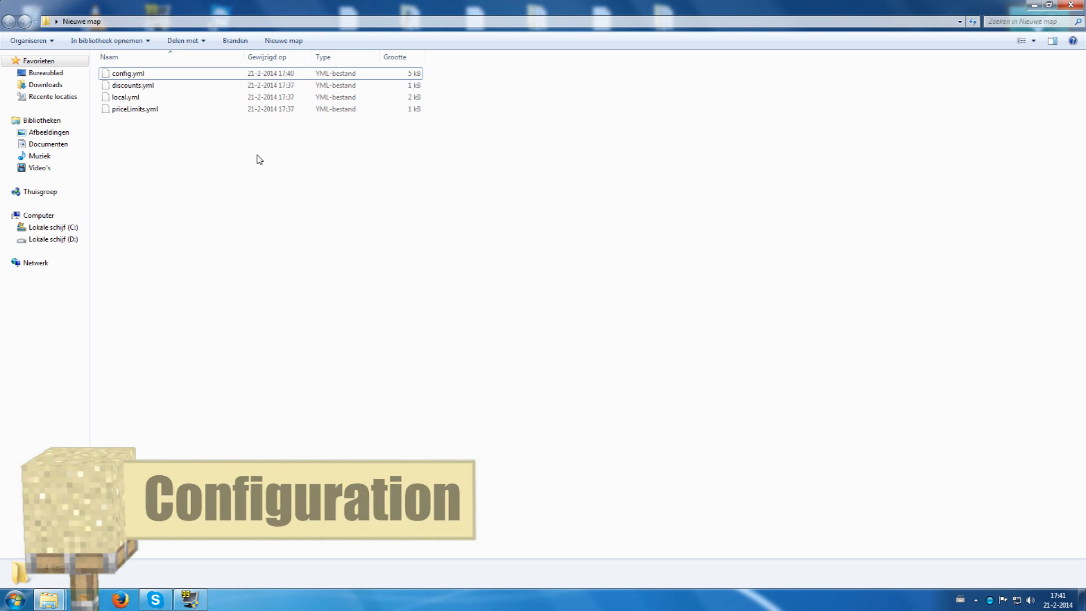
Open config.yml from the Nieuwe map folder in Notepad++
left_click(128, 73)
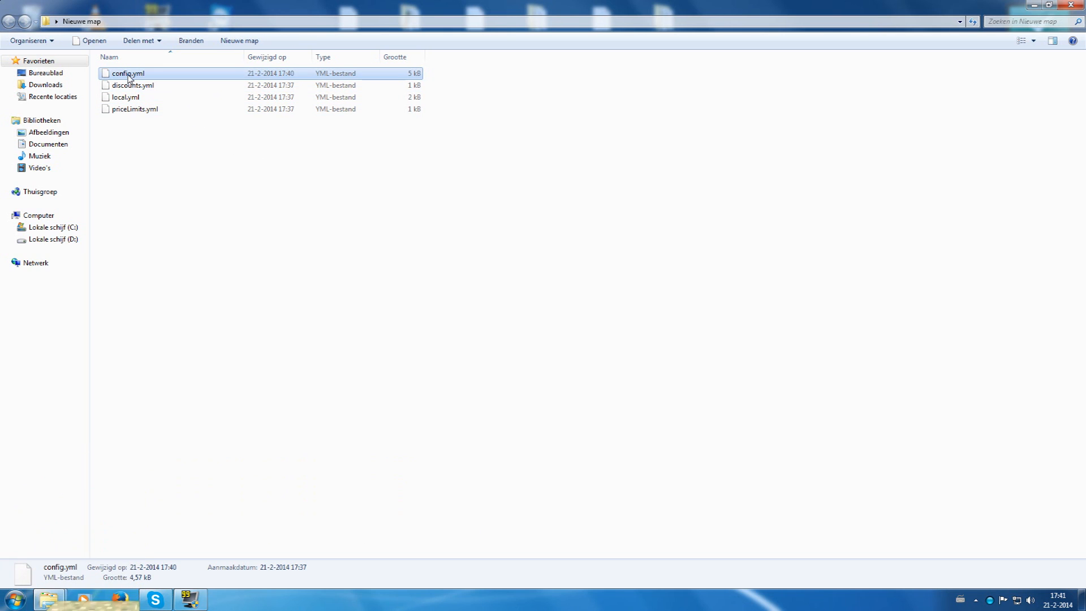
double_click(129, 73)
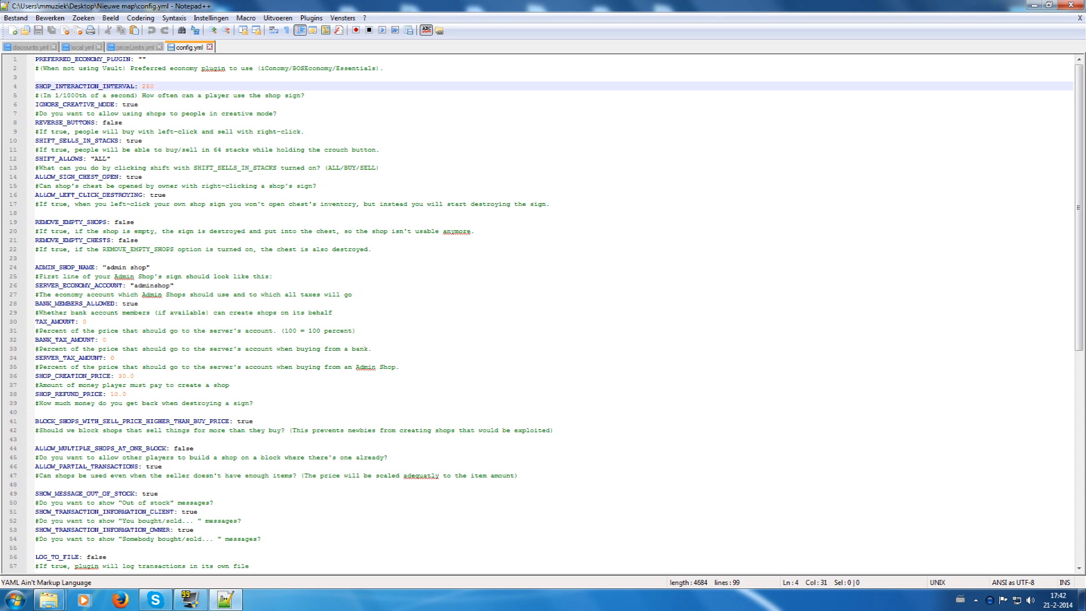
left_click(121, 104)
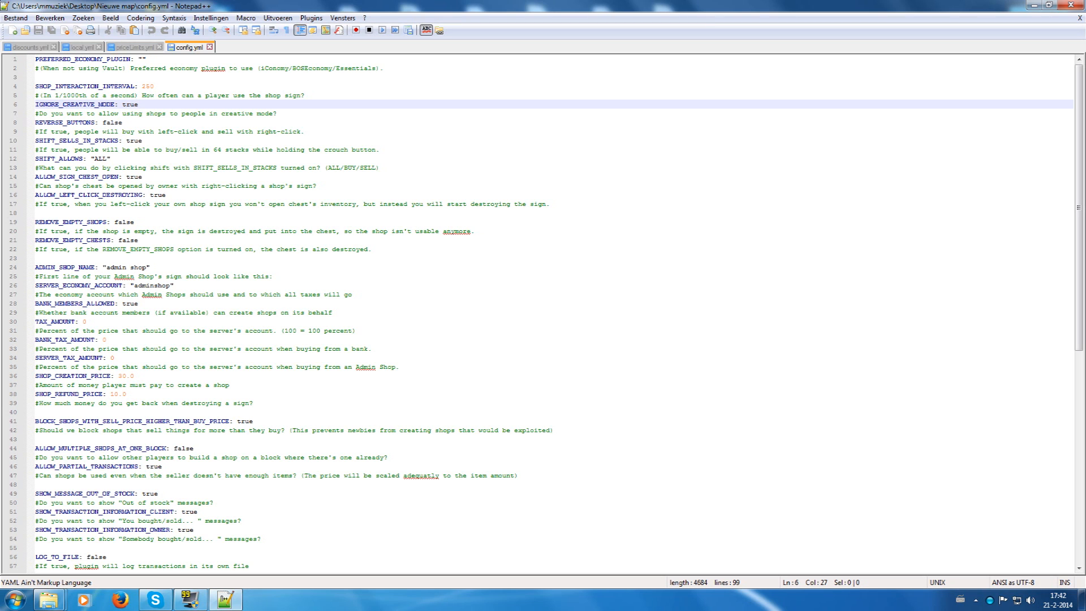
left_click(139, 104)
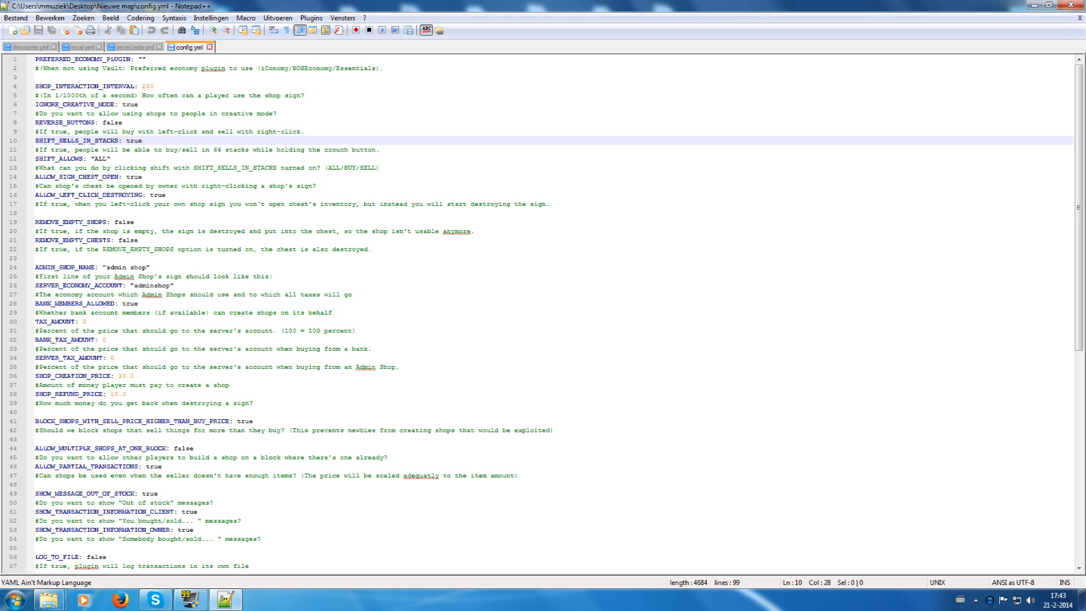
left_click(142, 140)
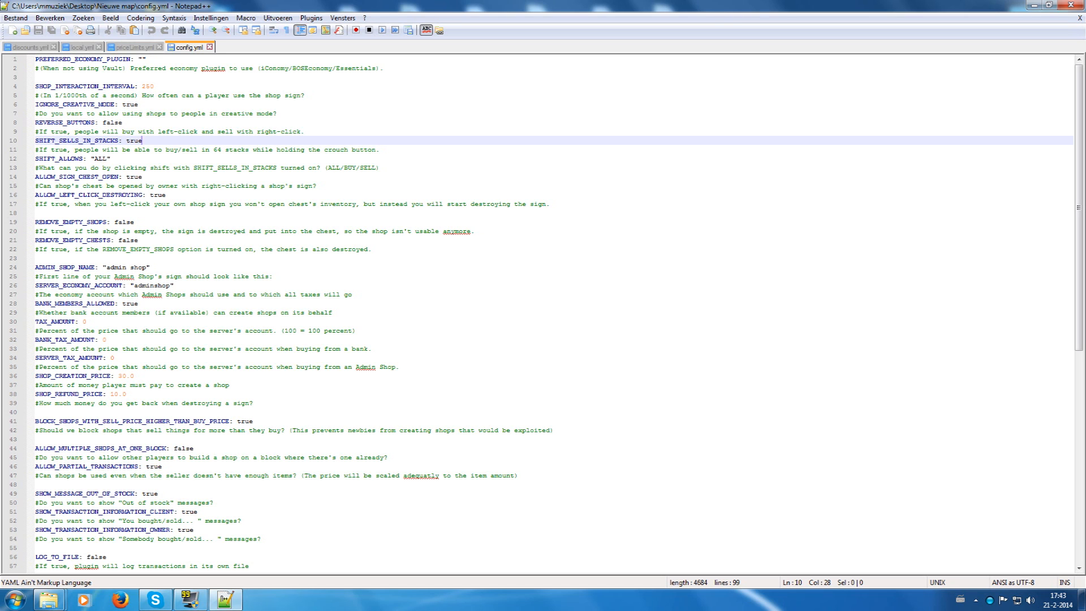
left_click(104, 158)
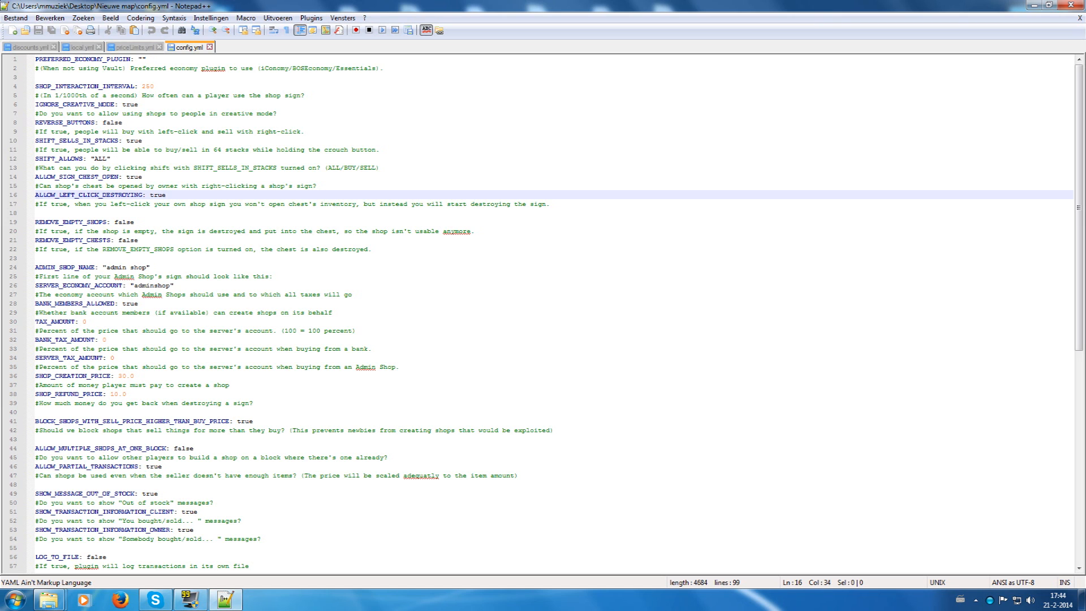
scroll("down", 3)
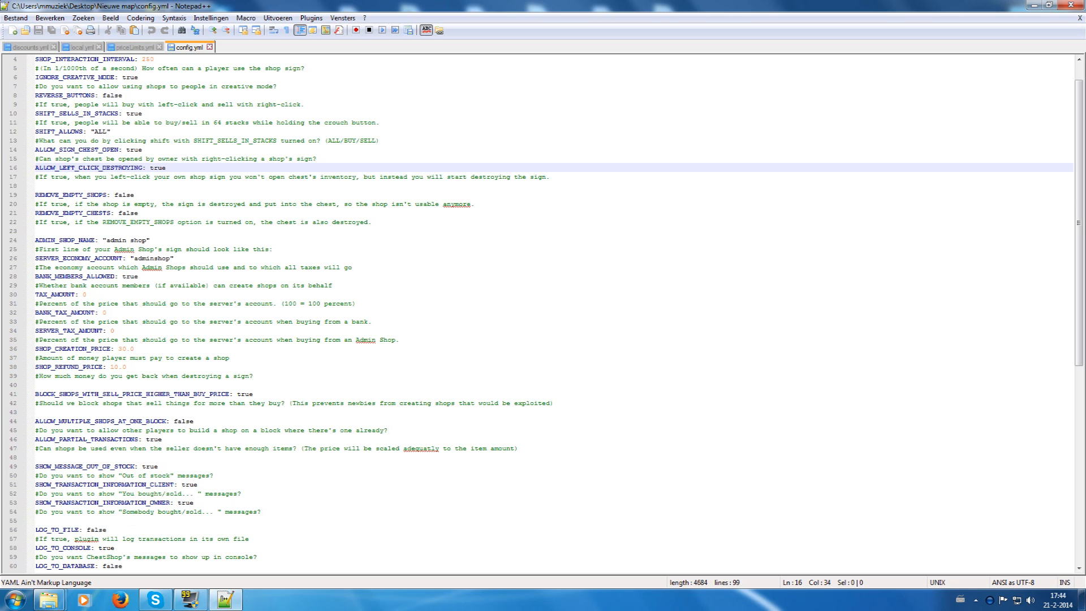
left_click(104, 195)
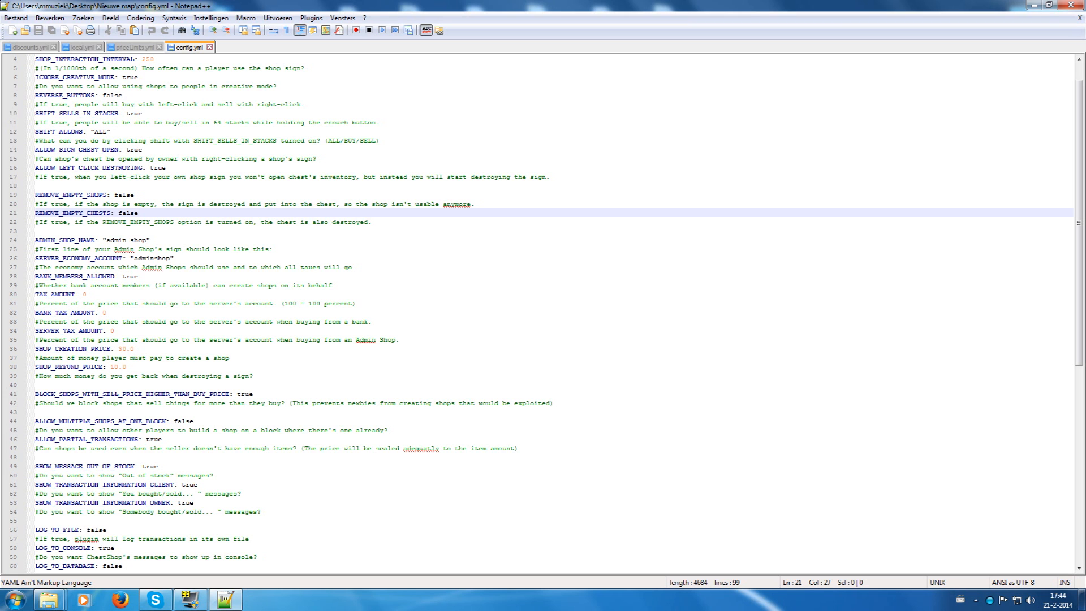
Change the ADMIN_SHOP_NAME value in config.yml from 'admin shop' to 'bitcubes shop'
scroll("down", 3)
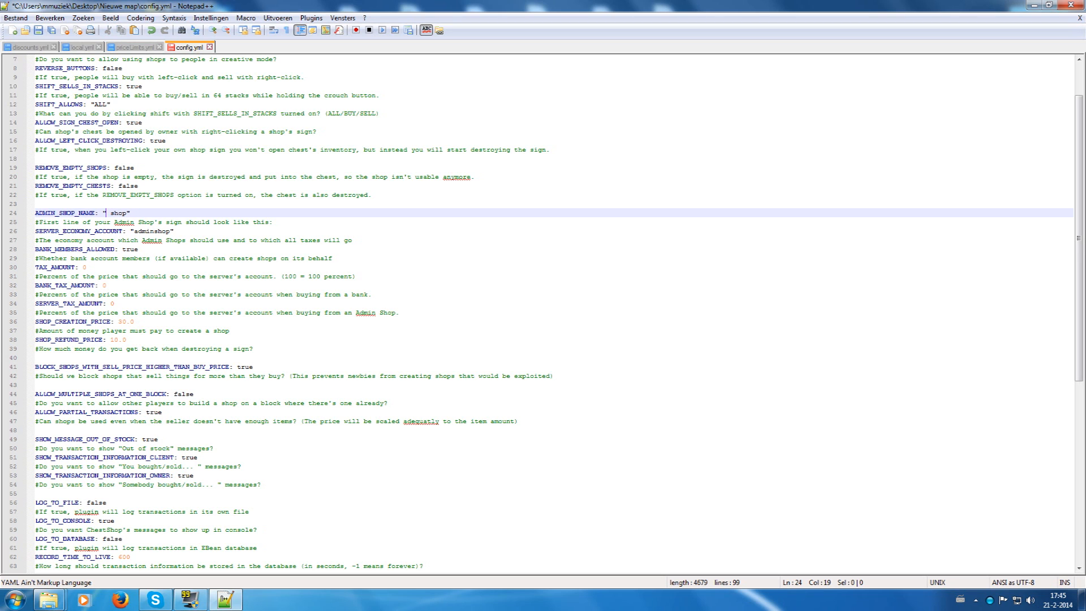
type("bitcub")
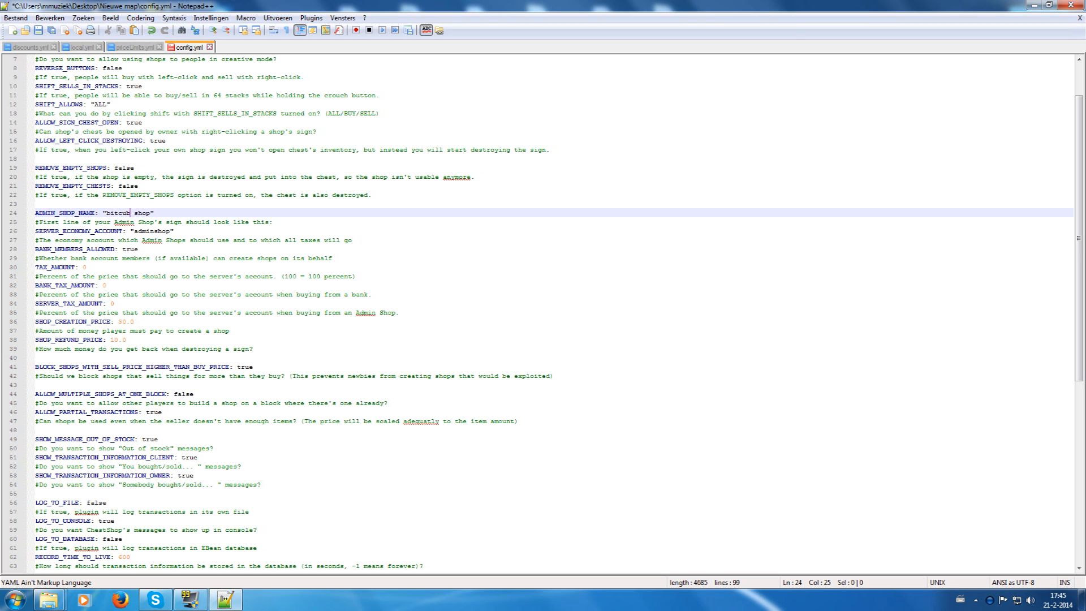
type("es")
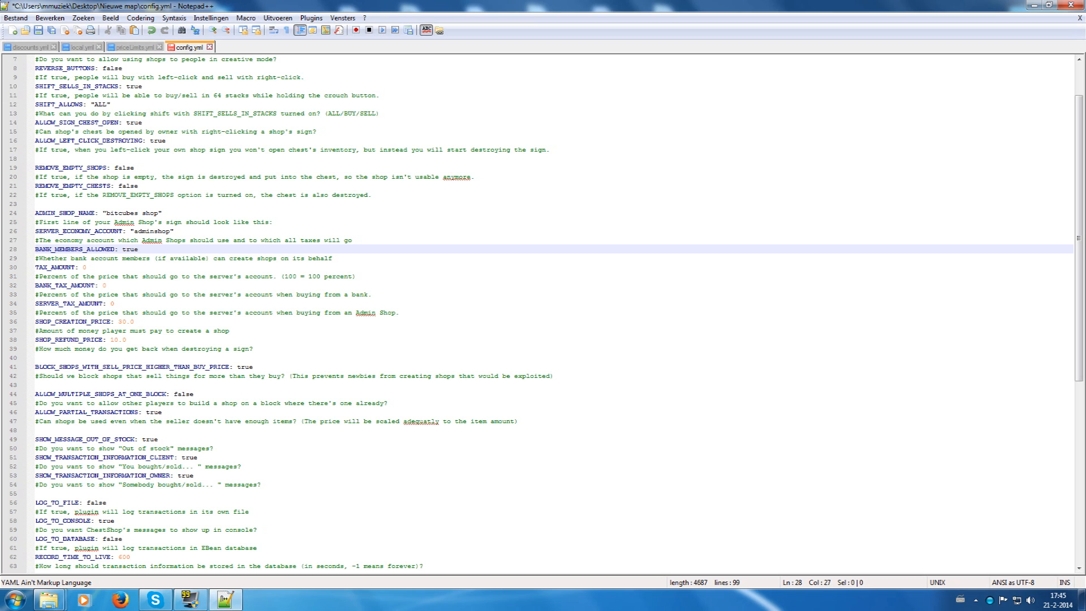
left_click(137, 249)
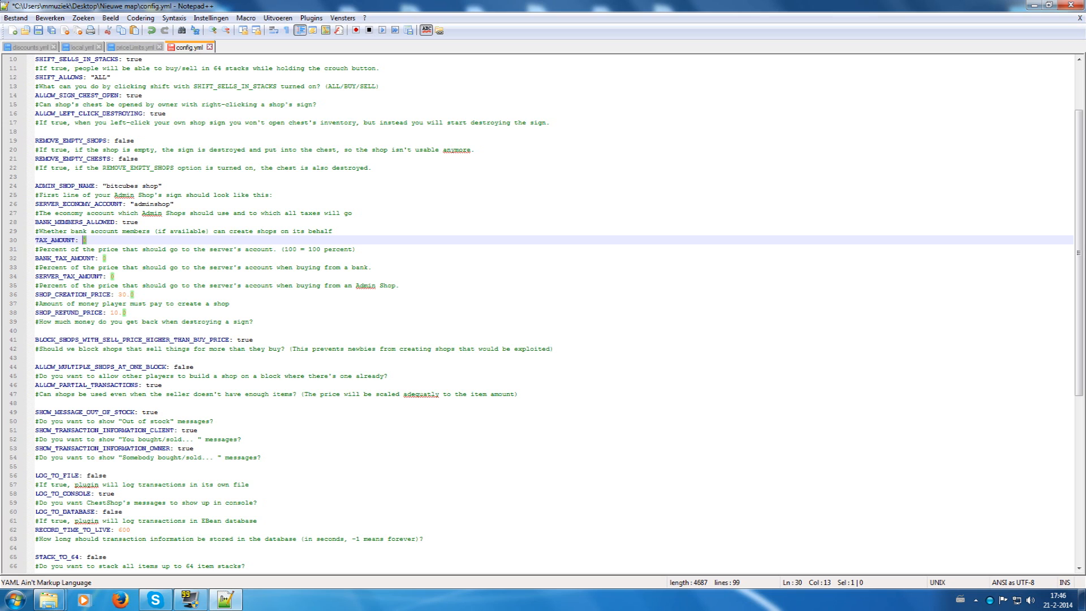
type("0")
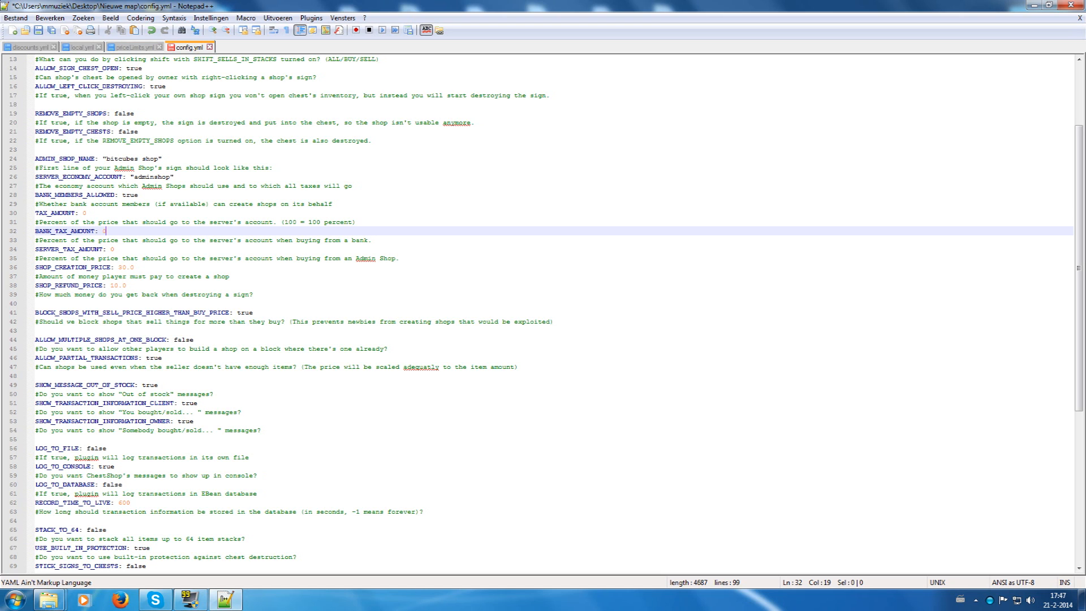
left_click(69, 212)
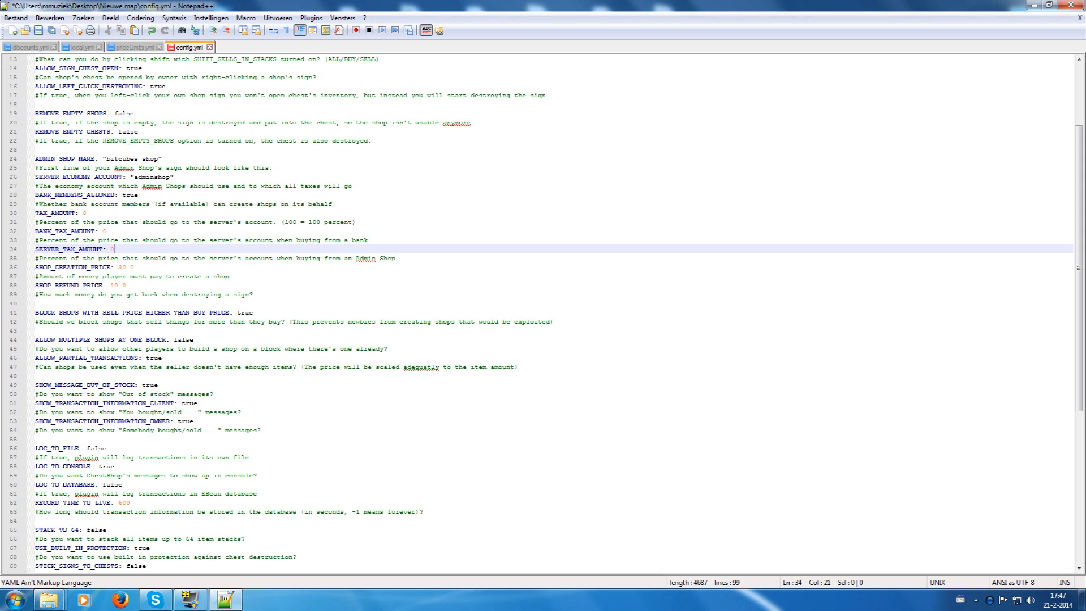
left_click(125, 268)
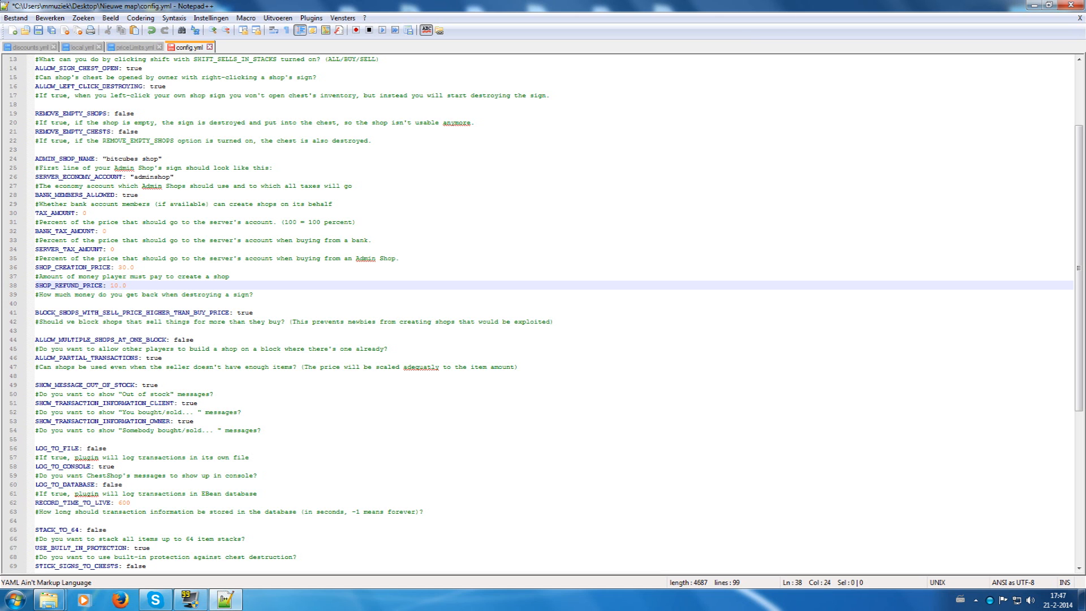
scroll("down", 3)
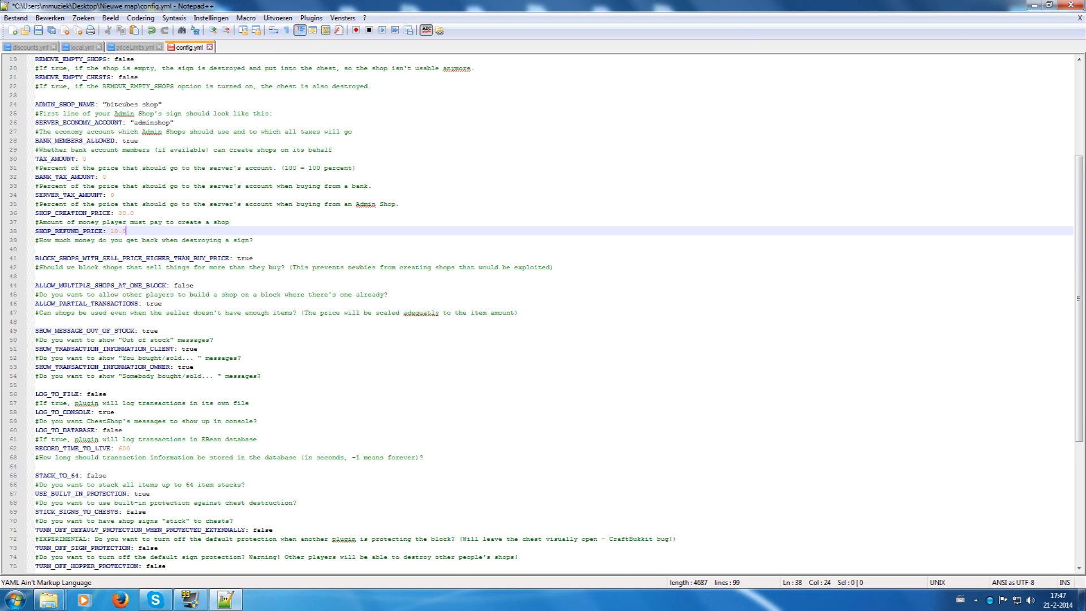
scroll("down", 3)
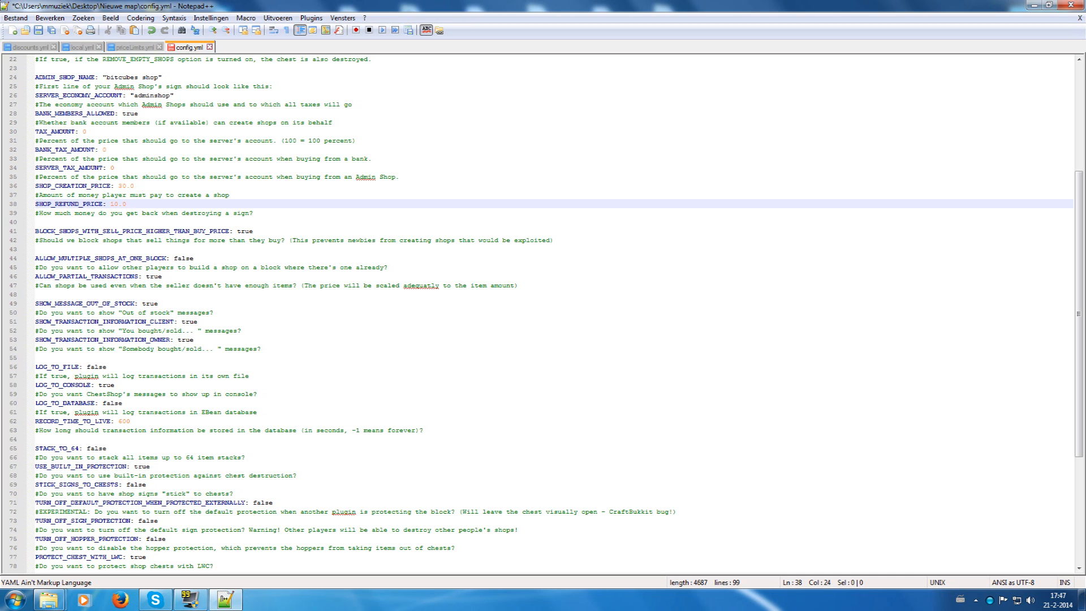
scroll("down", 3)
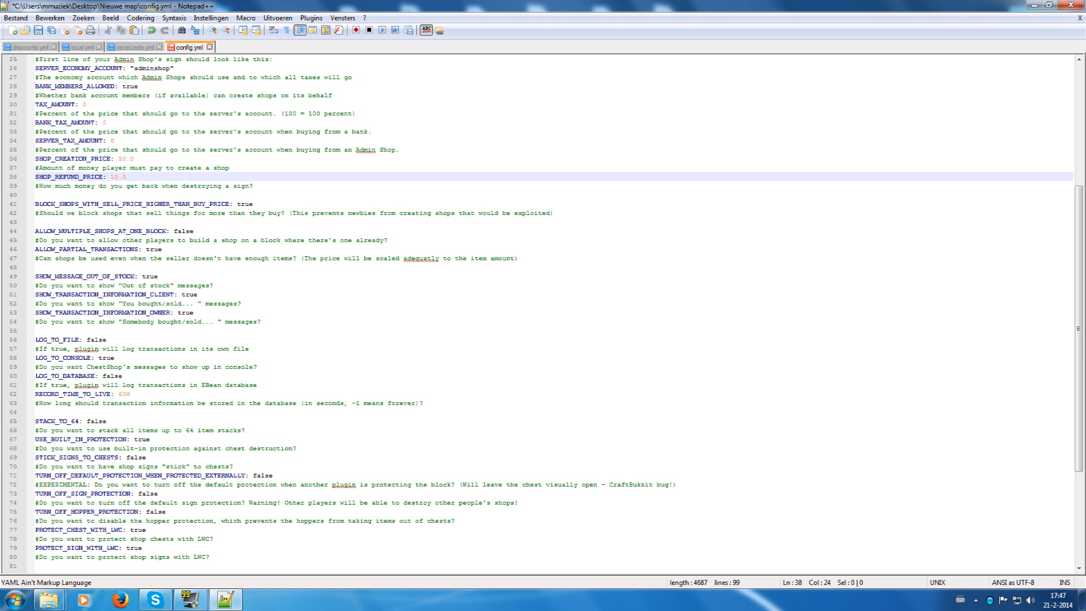
left_click(126, 177)
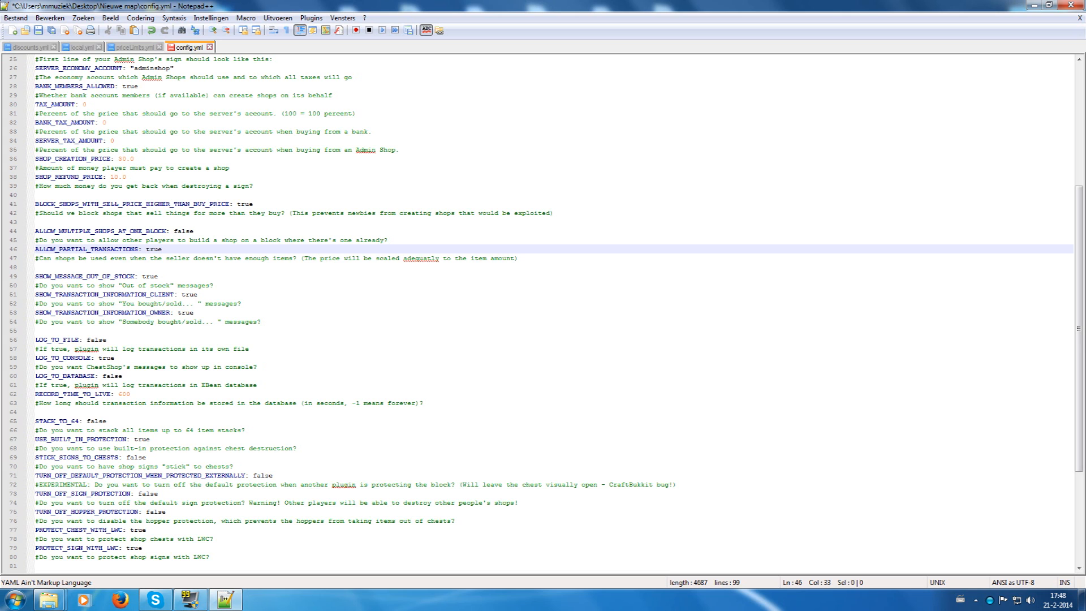
scroll("down", 3)
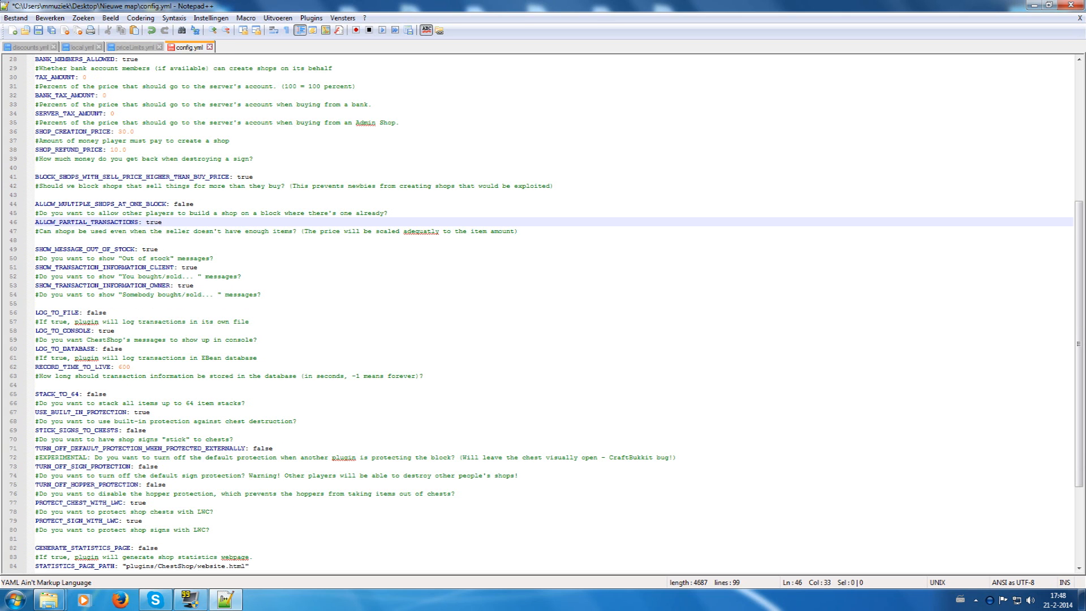
left_click(96, 249)
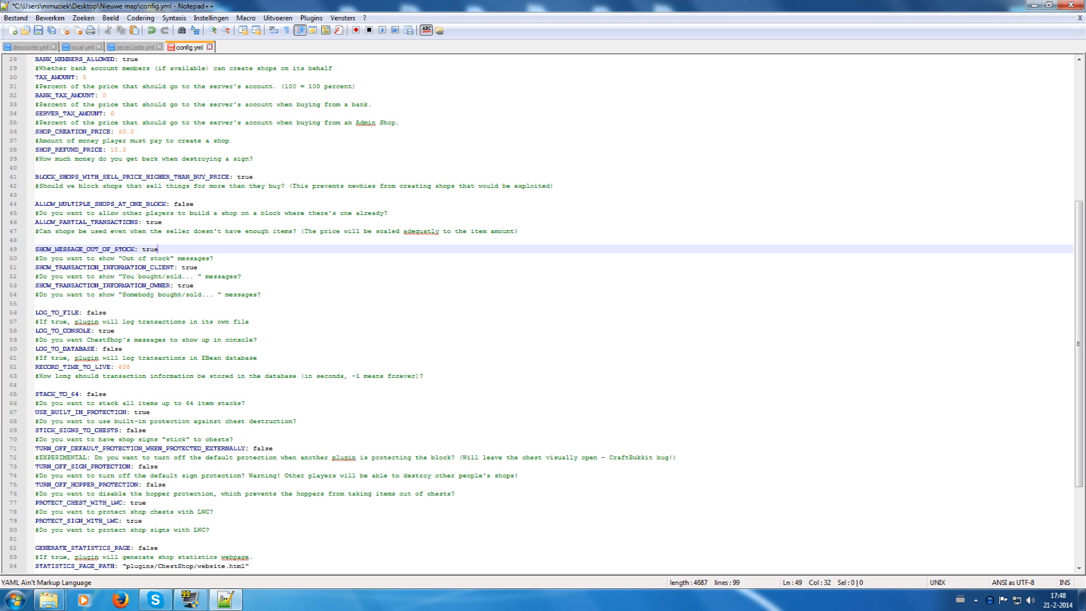
scroll("down", 3)
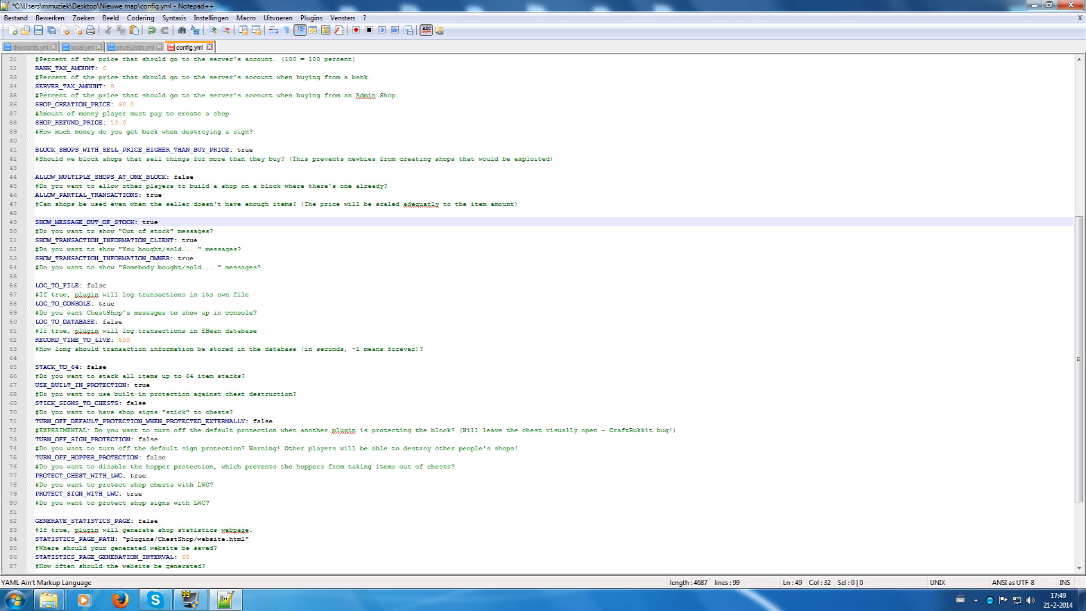
scroll("down", 3)
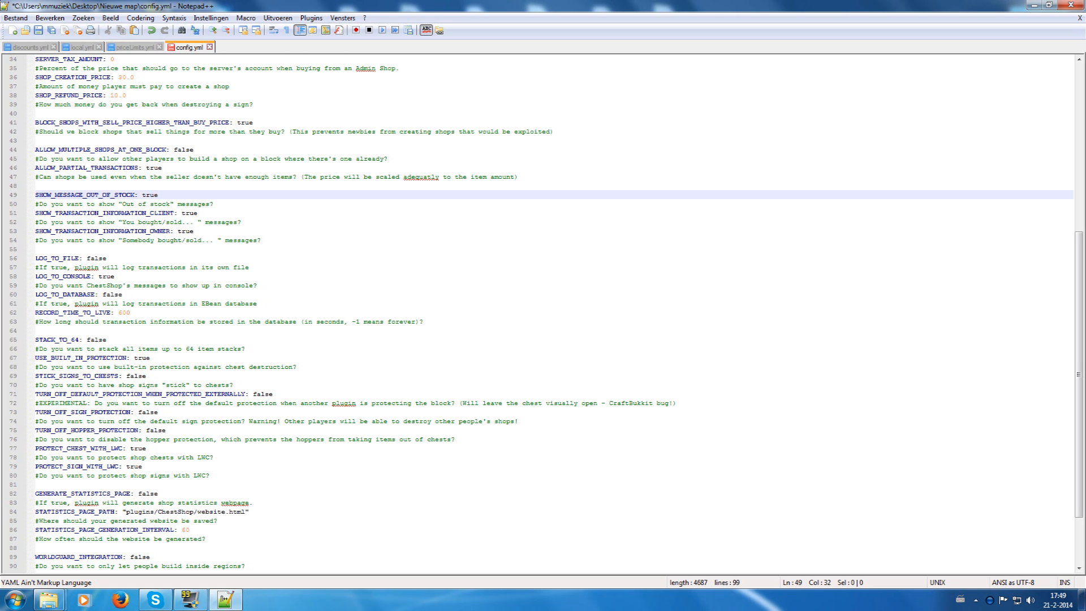
left_click(99, 258)
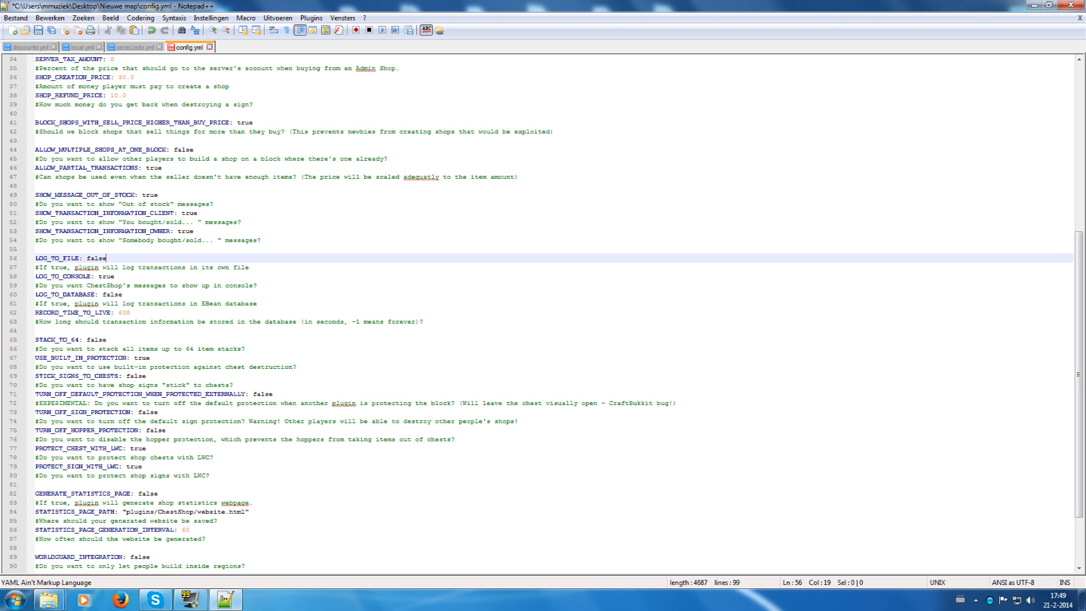
left_click(117, 276)
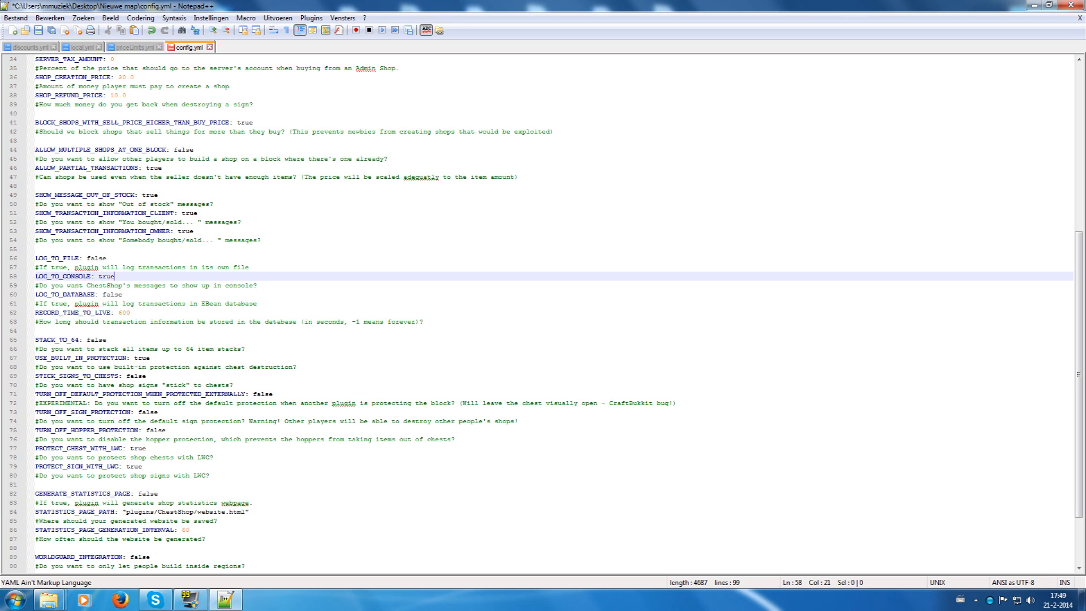
left_click(109, 294)
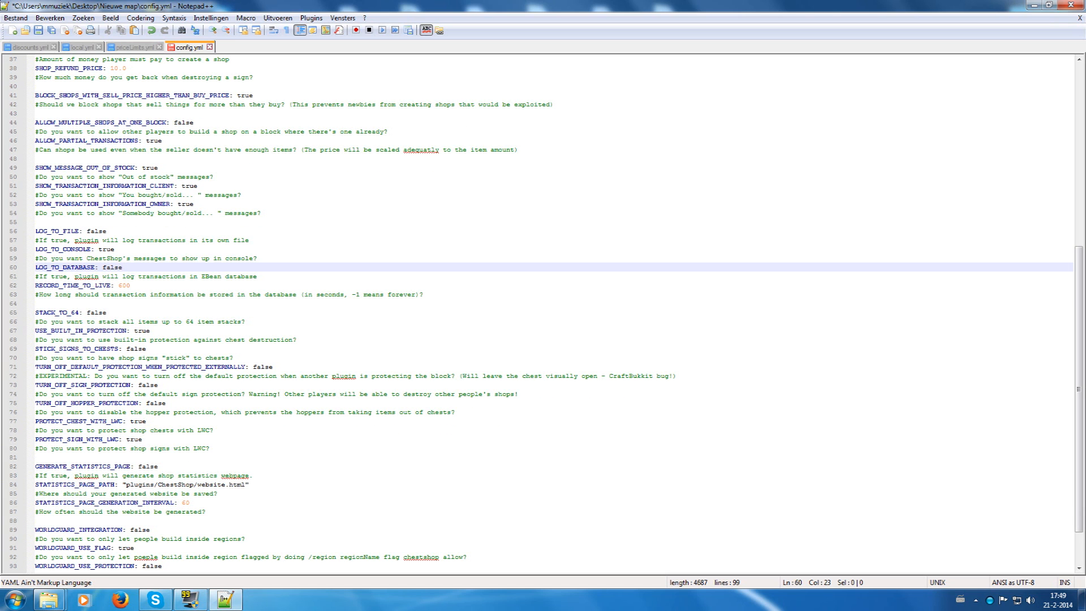
left_click(83, 285)
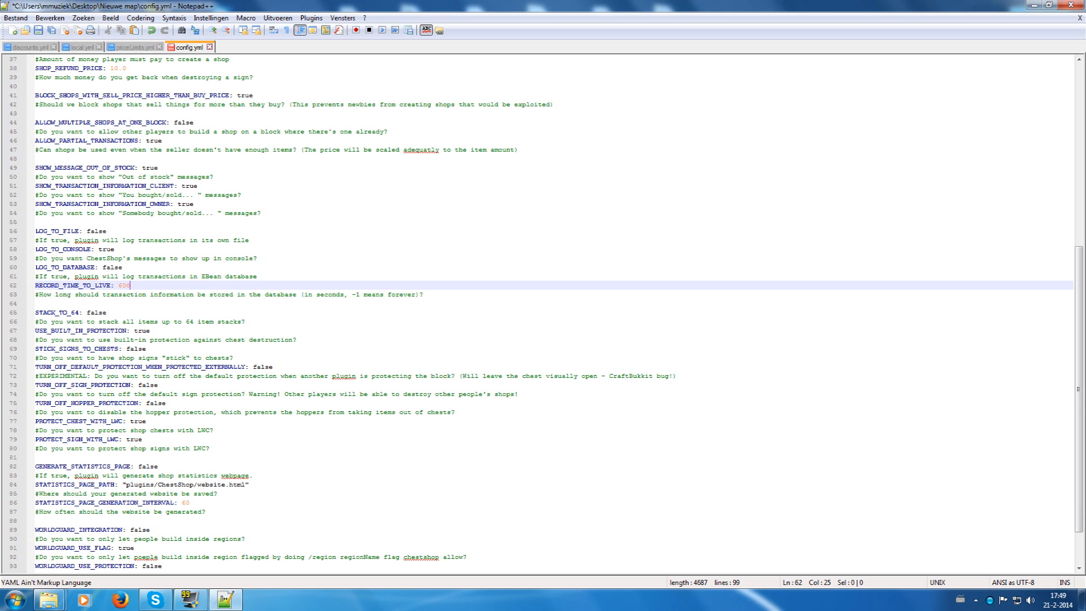
scroll("down", 3)
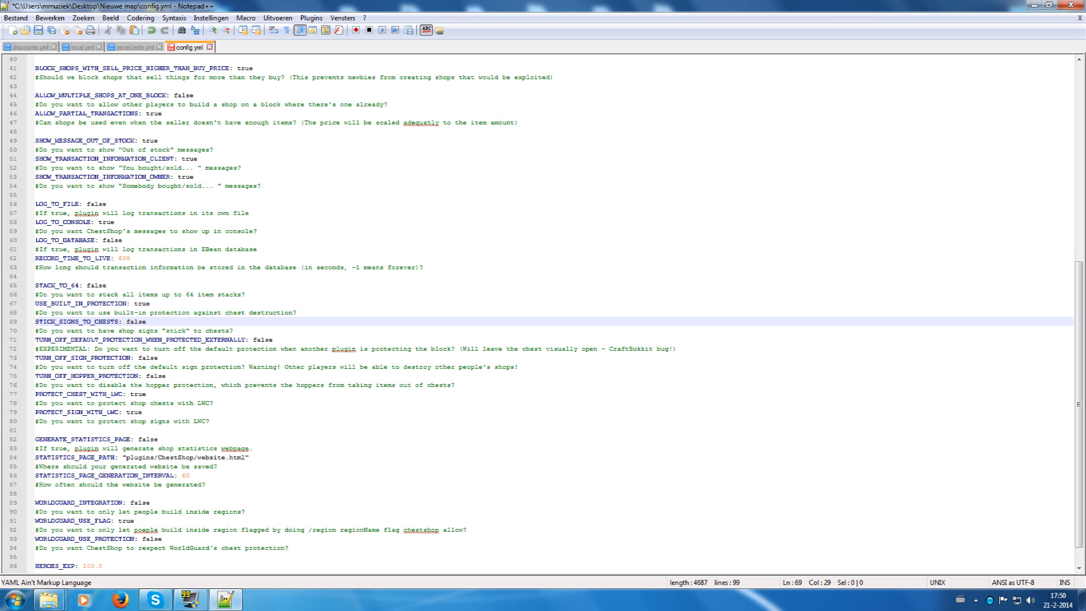
scroll("down", 3)
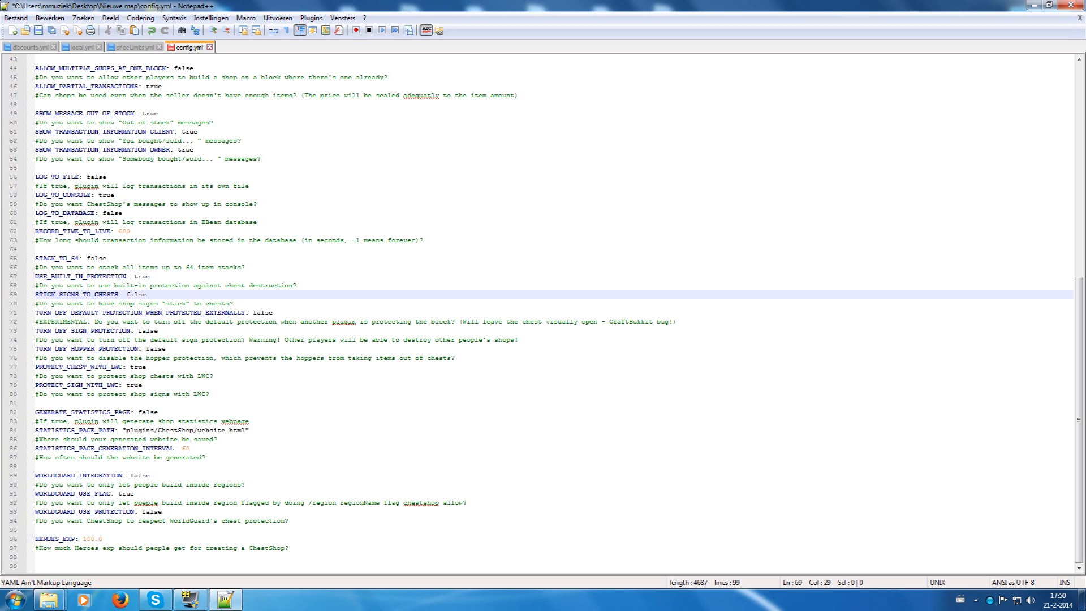
left_click(146, 294)
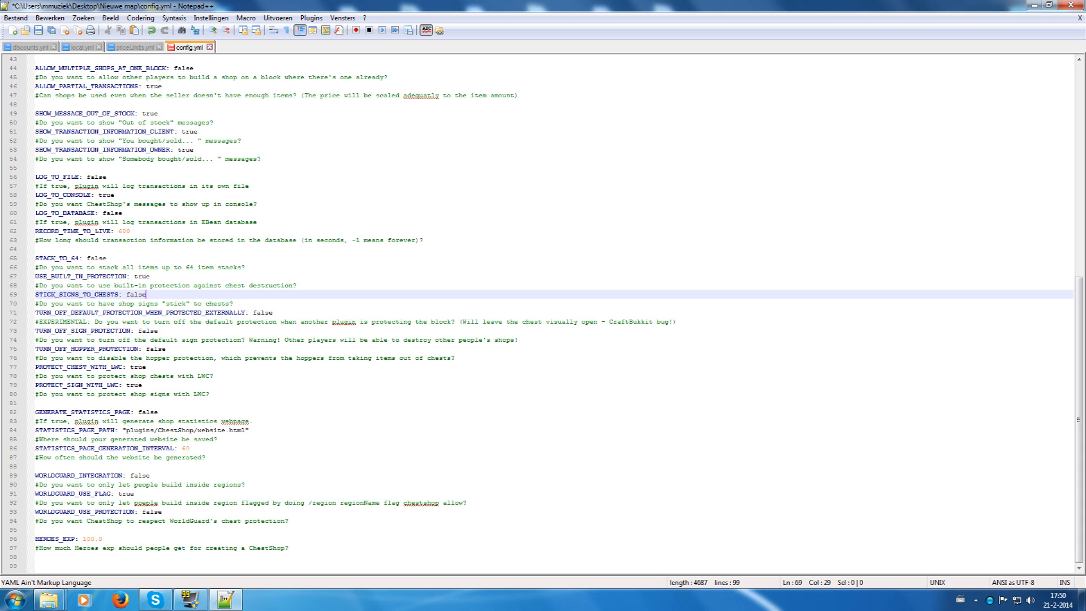
left_click(234, 303)
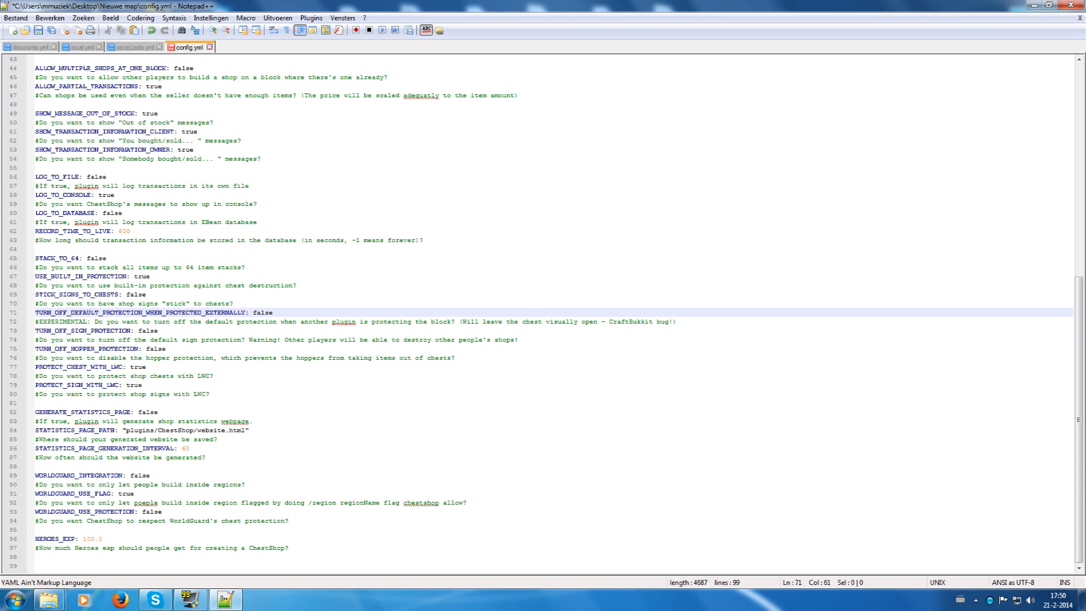
left_click(83, 330)
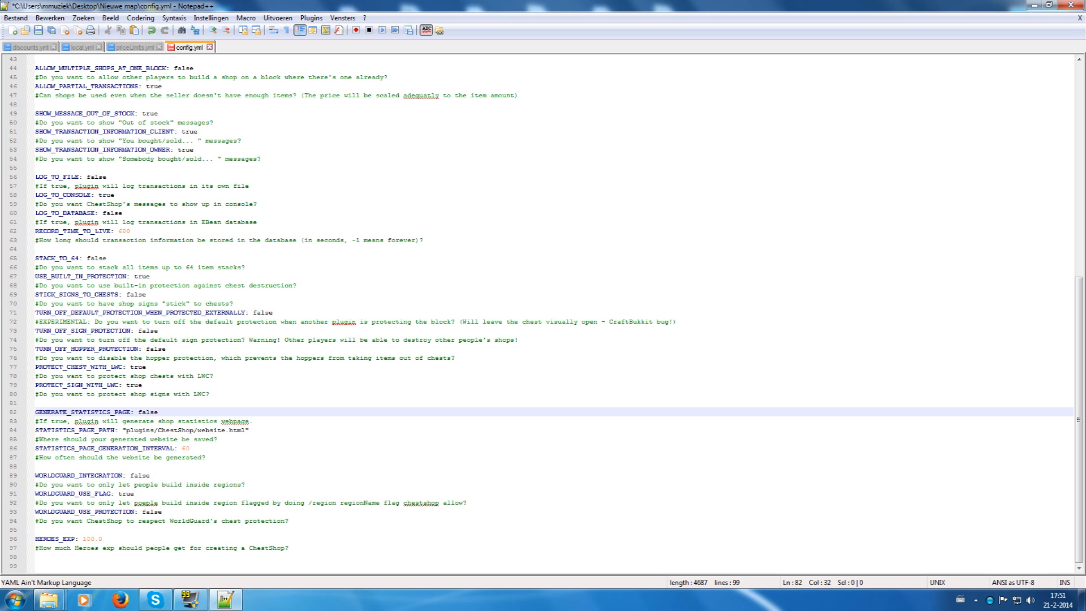
Review the WORLDGUARD_INTEGRATION and WORLDGUARD_USE_FLAG settings, then bring up the Nieuwe map folder
left_click(158, 411)
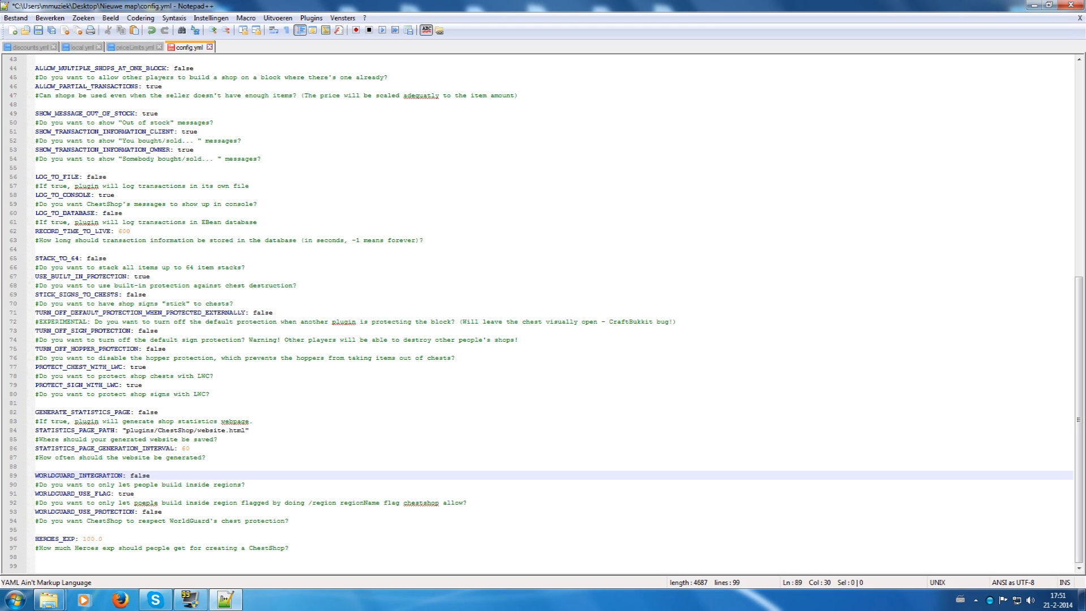
left_click(148, 475)
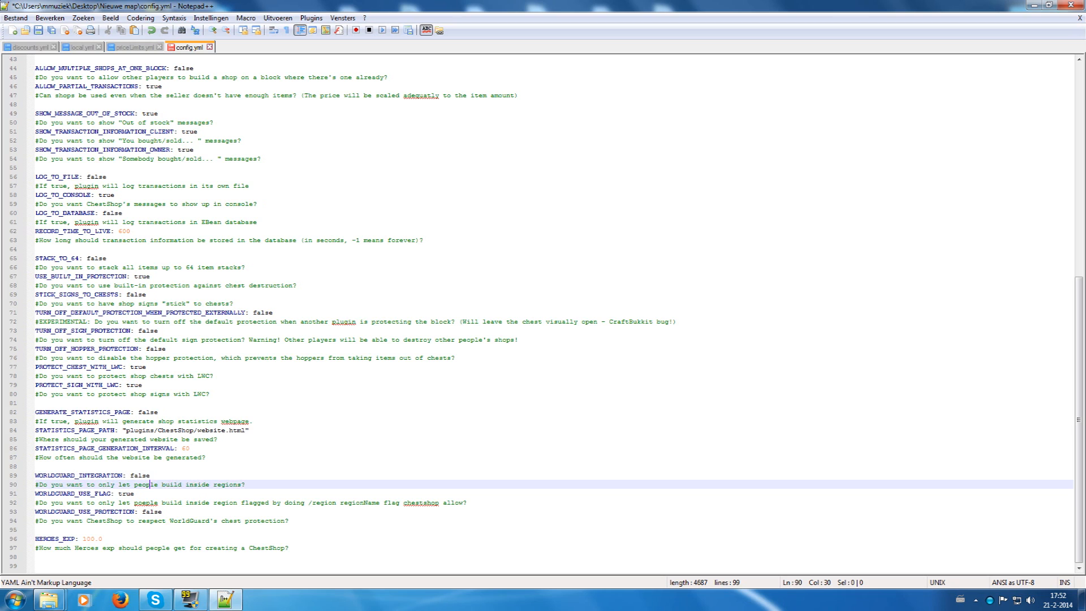
left_click(125, 493)
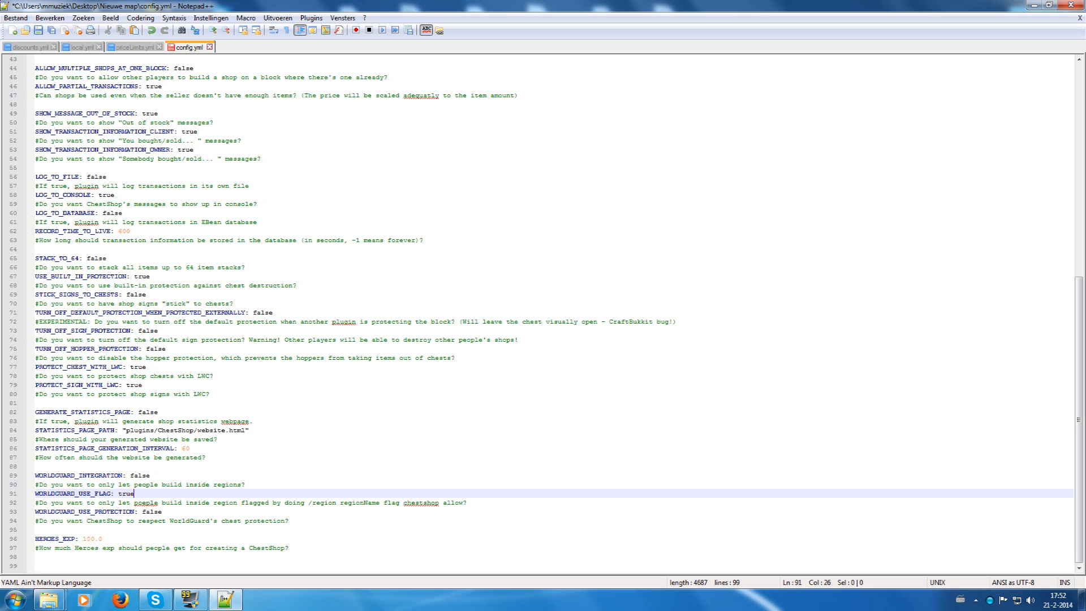
left_click(163, 512)
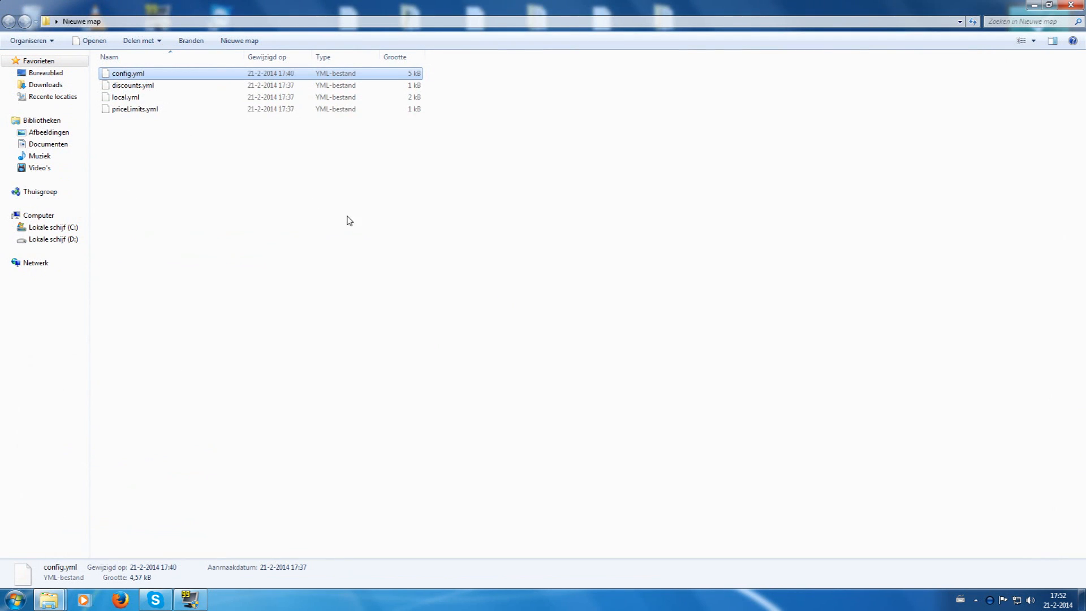
Open discounts.yml via its right-click 'Edit with Notepad++' option
right_click(132, 84)
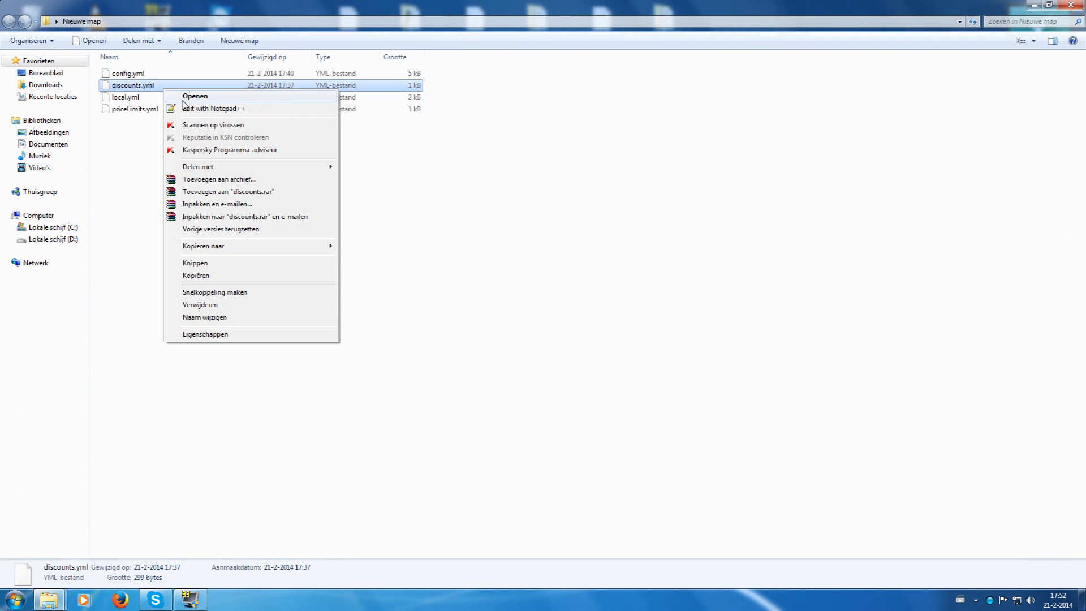
left_click(213, 109)
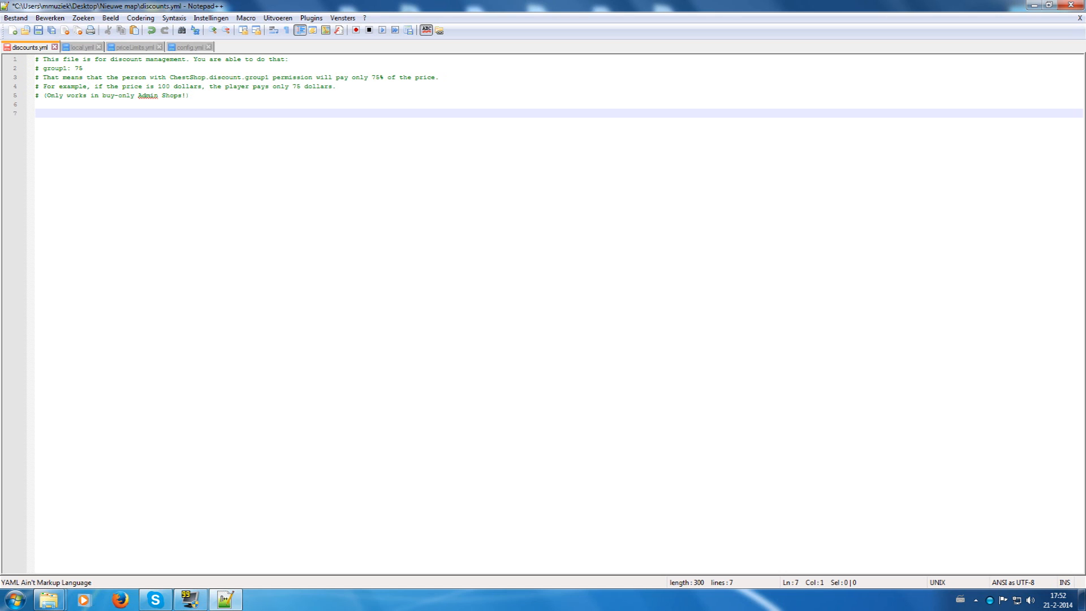
Add a 'VIP: 50' discount entry to discounts.yml and return to config.yml
type("VIP")
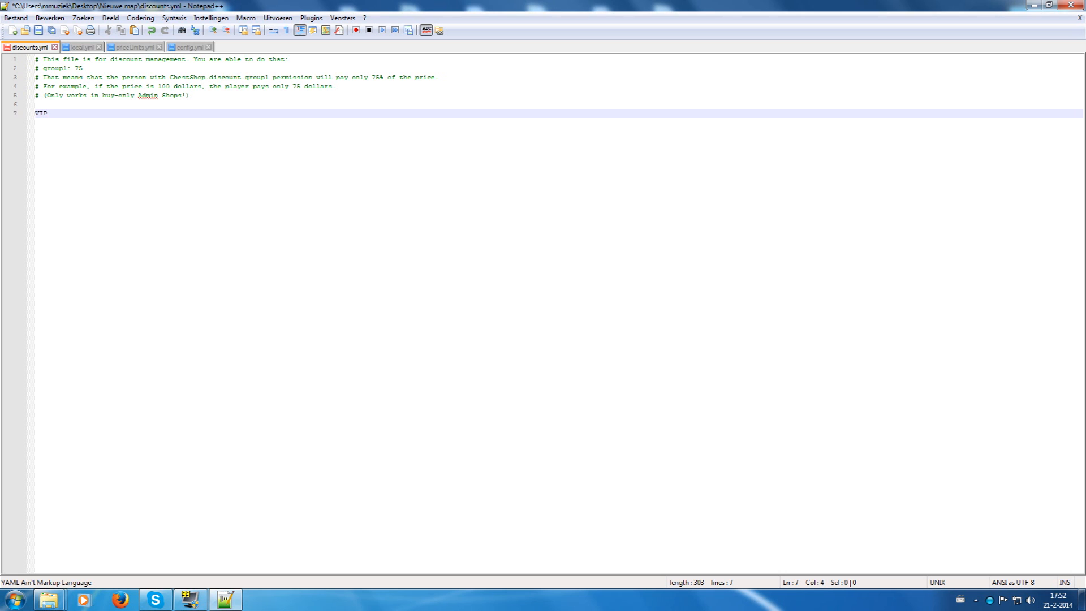
type(":")
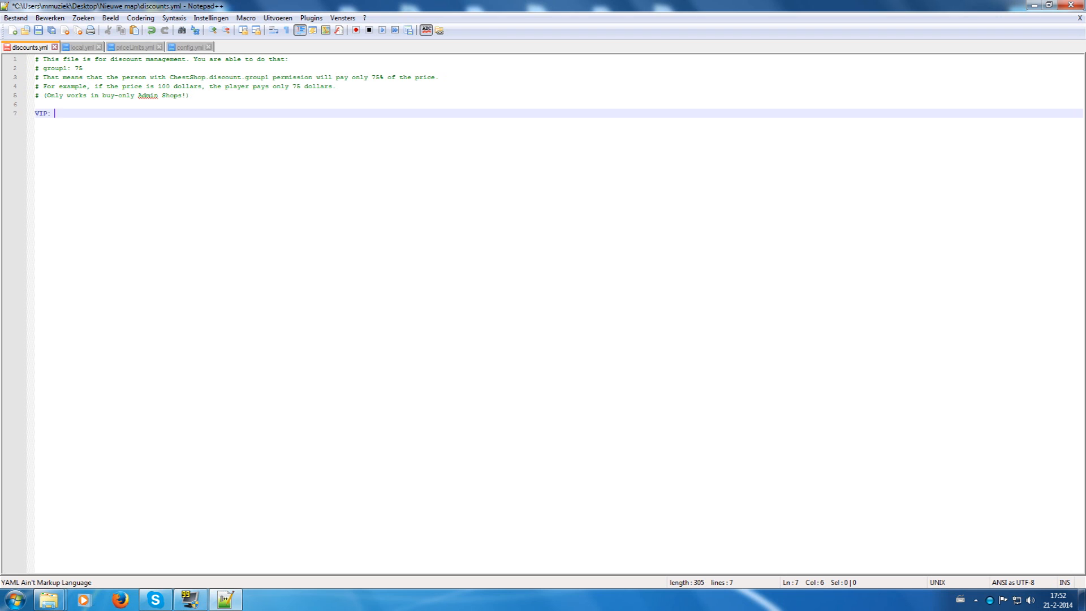
type("50")
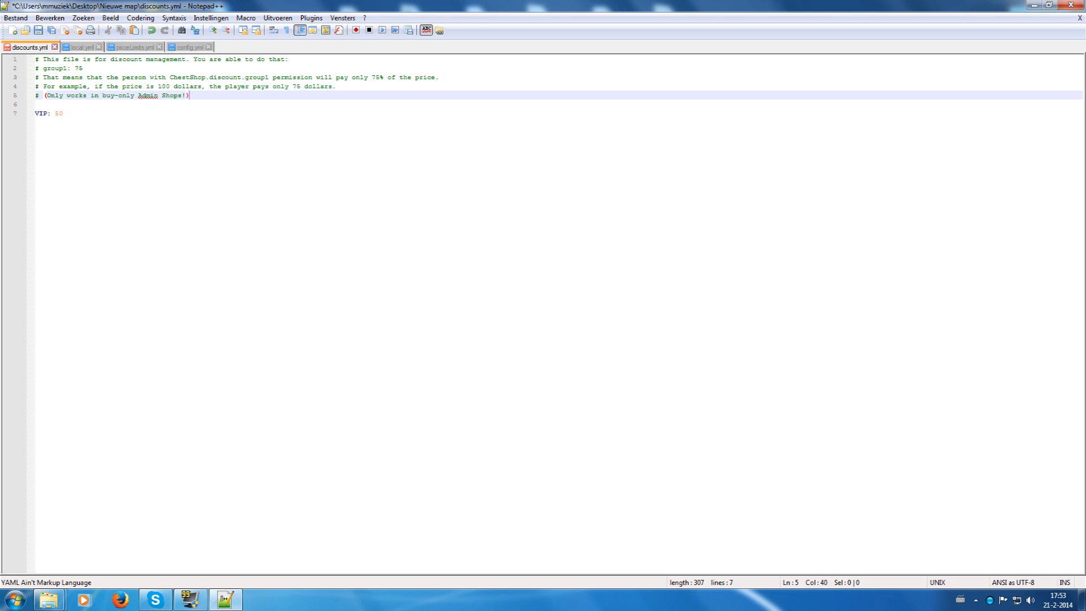
left_click(189, 47)
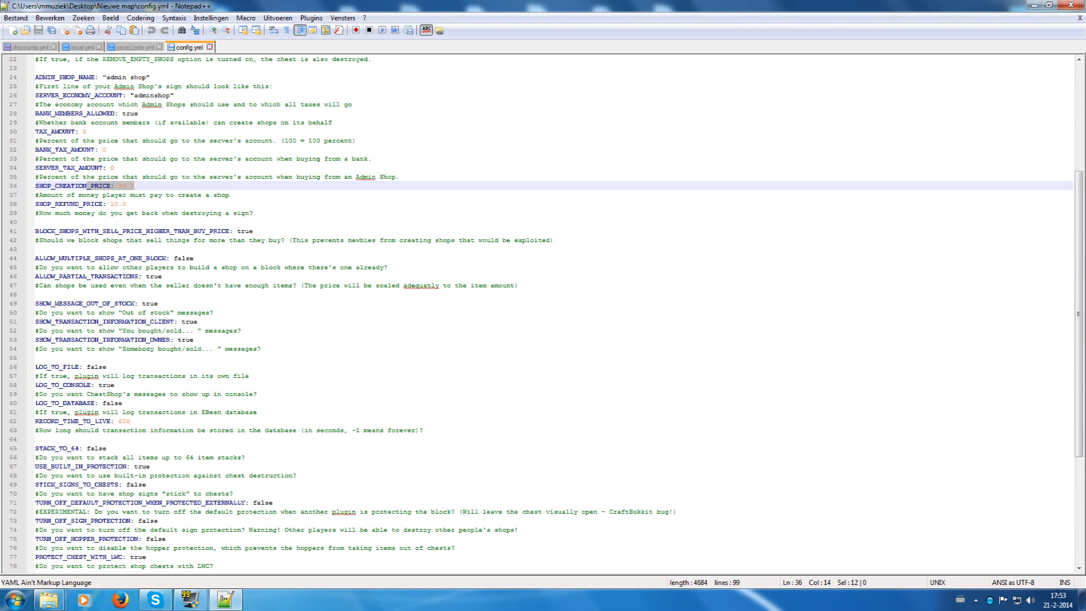
Close the Notepad++ window, bringing up the save prompt for discounts.yml
left_click(28, 47)
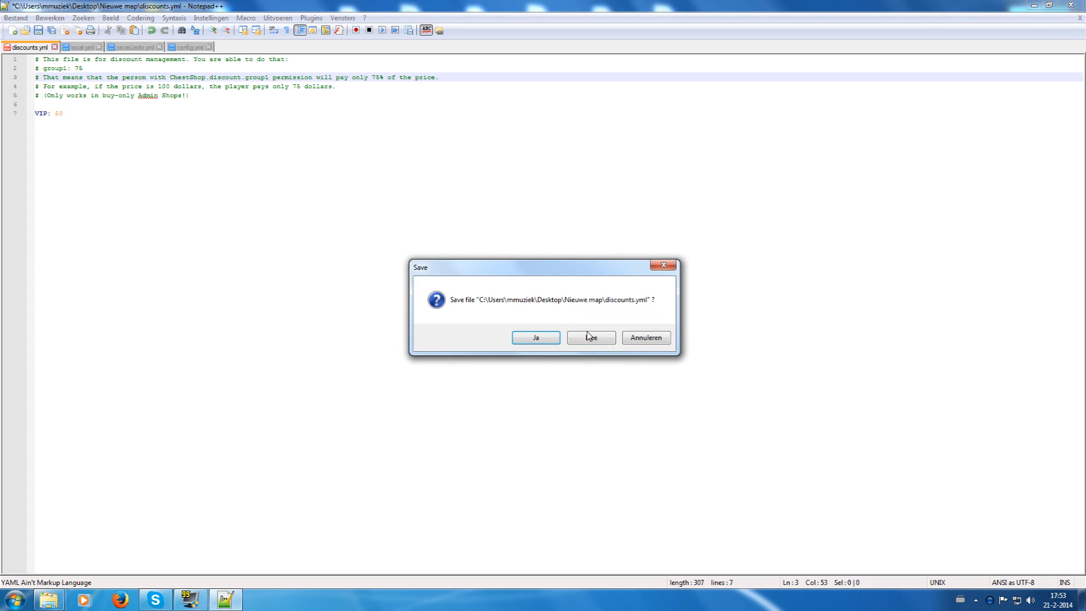
Discard the discounts.yml changes and reopen the ChestShop files through local.yml
left_click(590, 337)
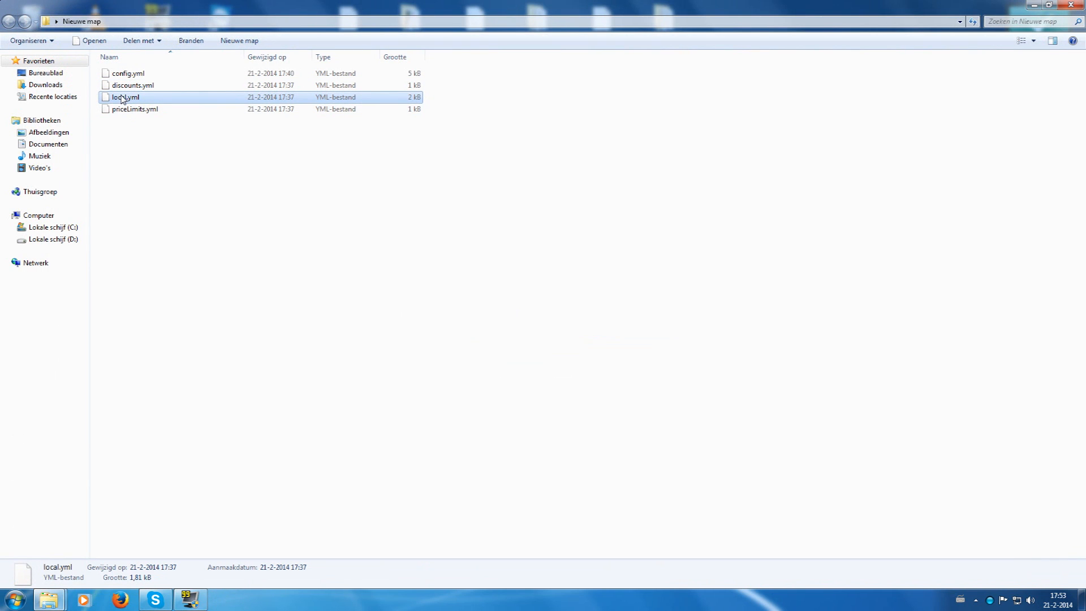
double_click(124, 97)
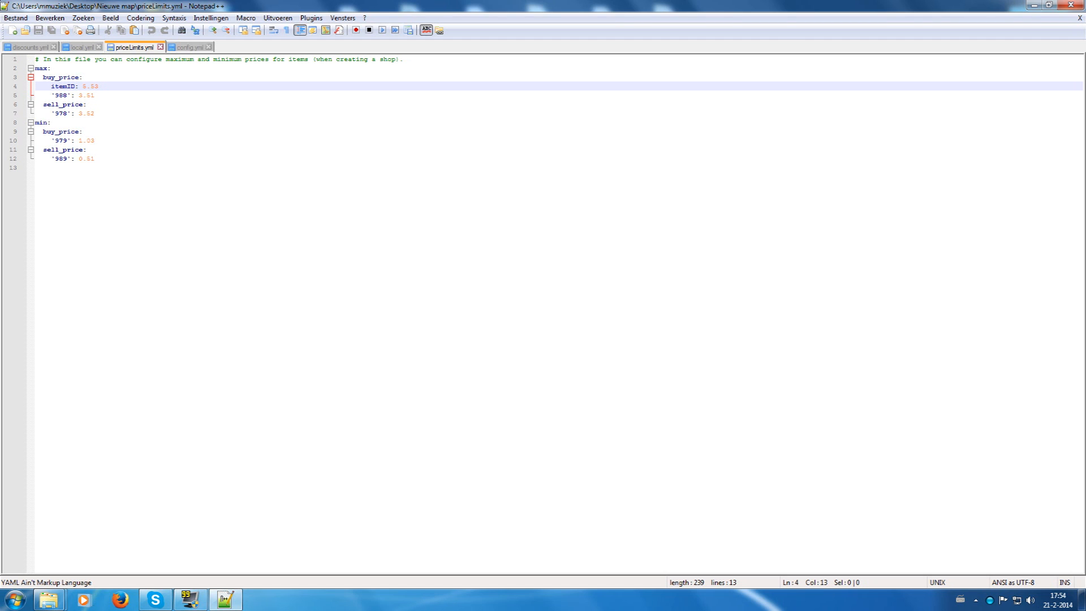
left_click(65, 104)
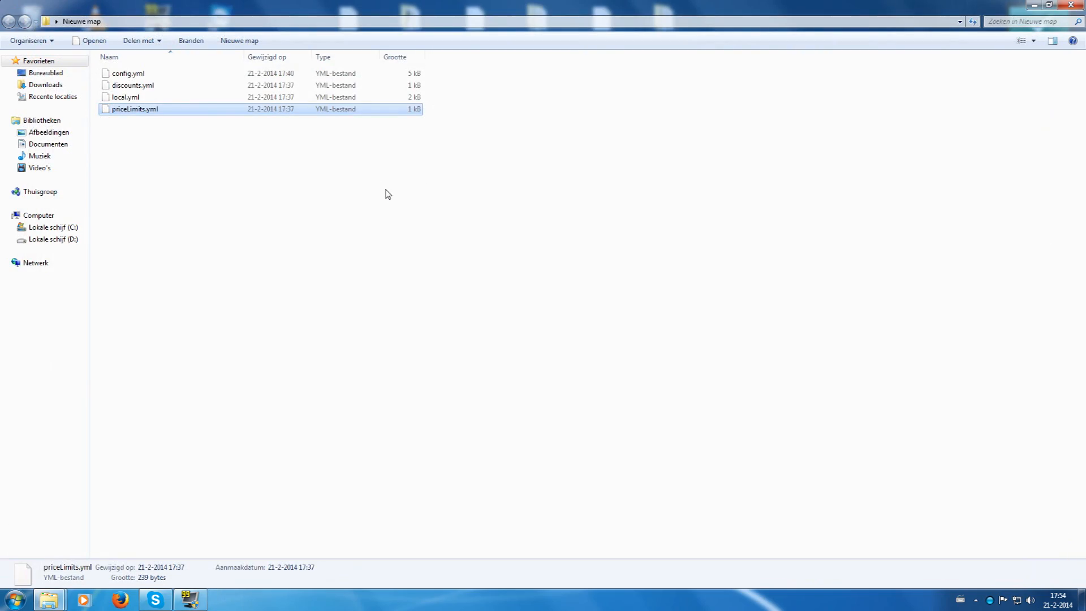
mouse_move(363, 191)
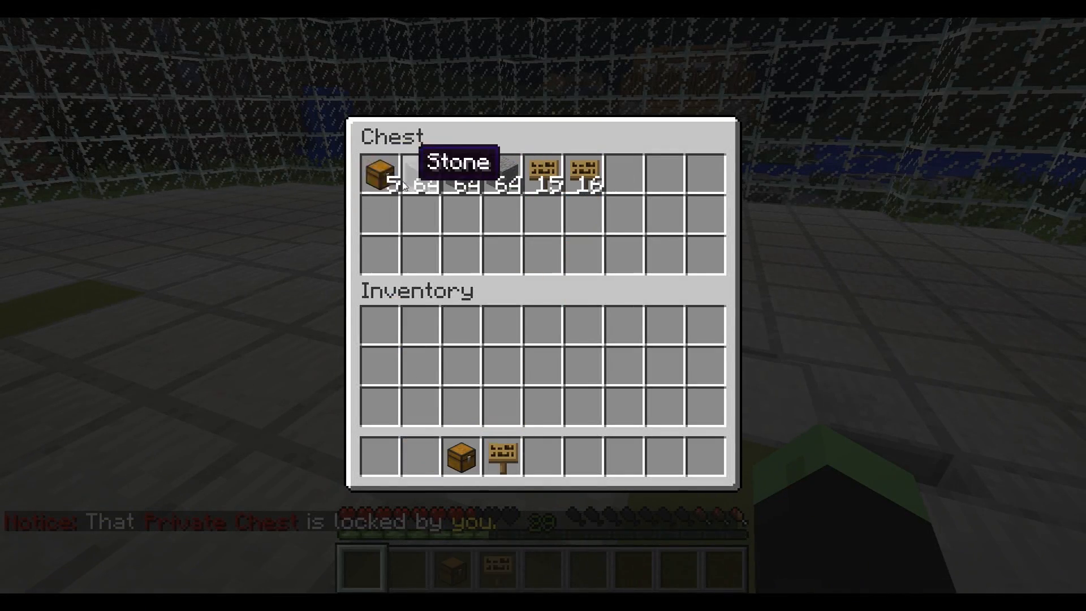
Close the chest inventory and run /iteminfo while holding Stone
key("Escape")
type("/")
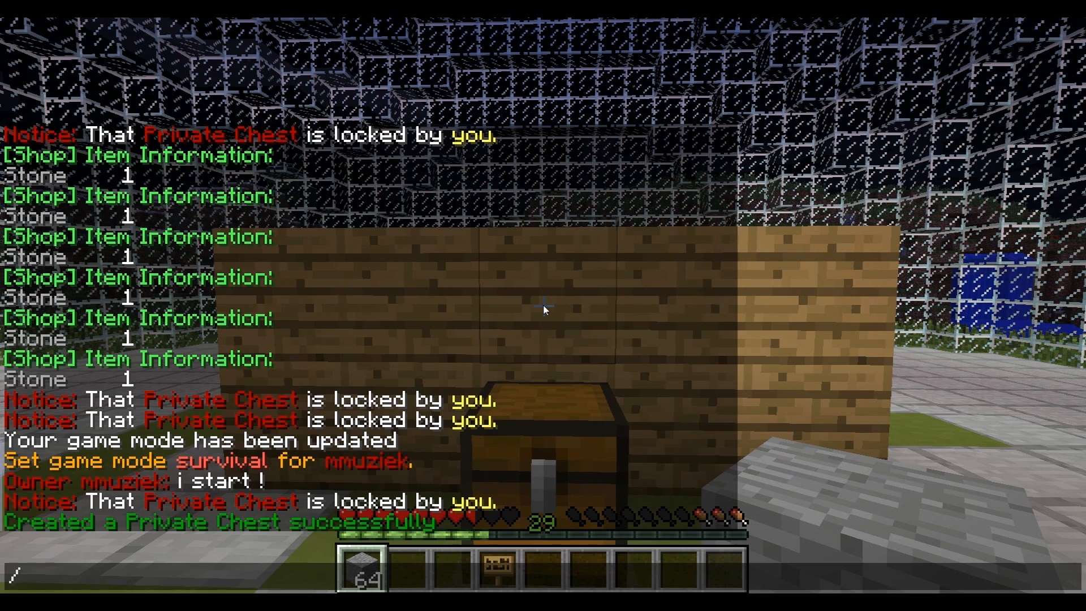
type("iteminfo")
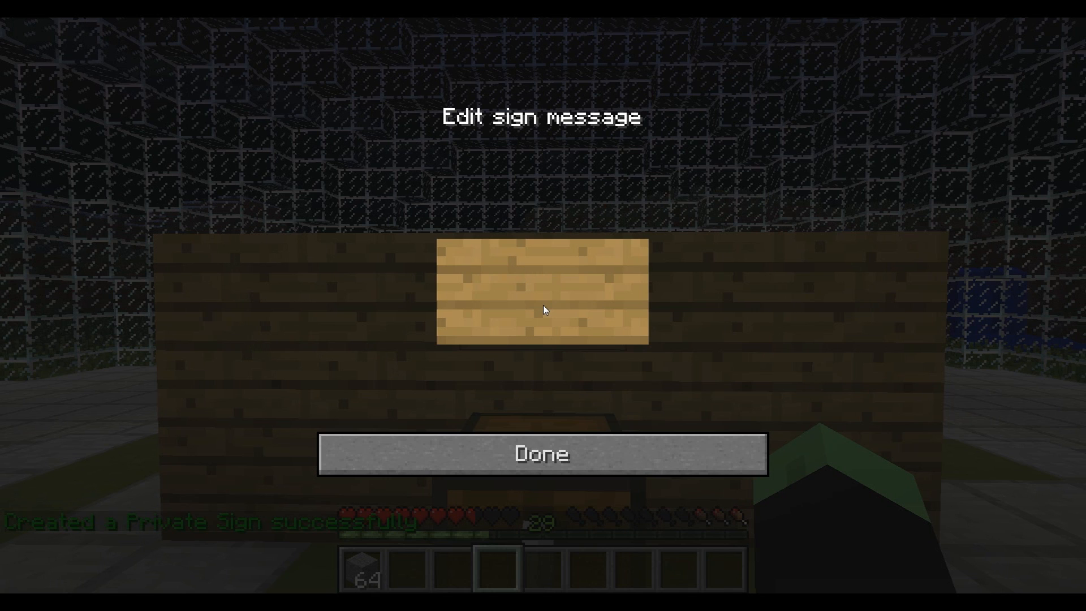
Write quantity 1 and prices 1:1 on the sign to create the player shop
type("1")
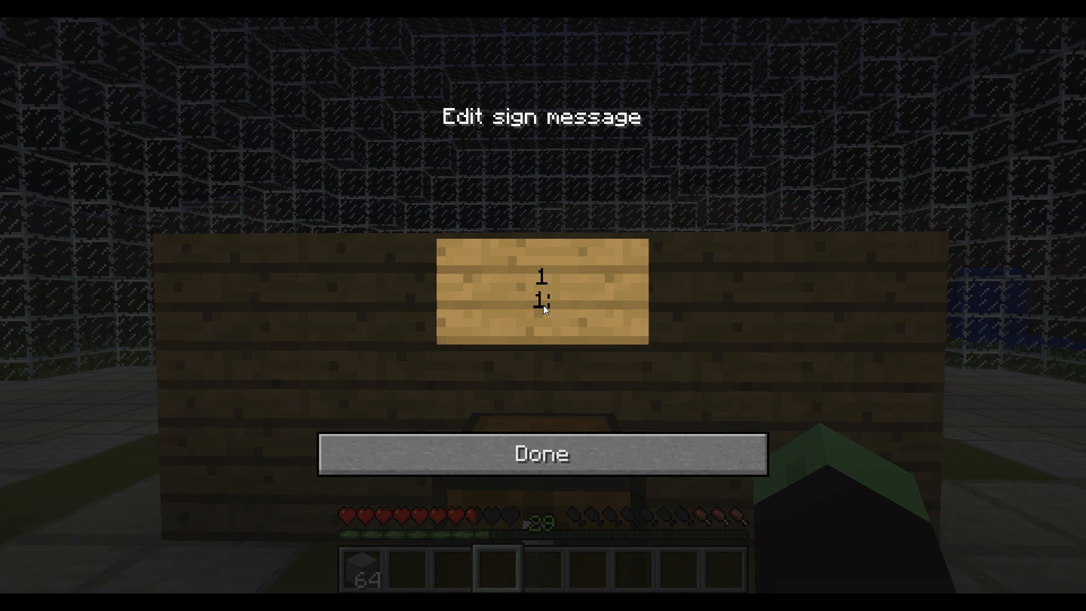
type("1")
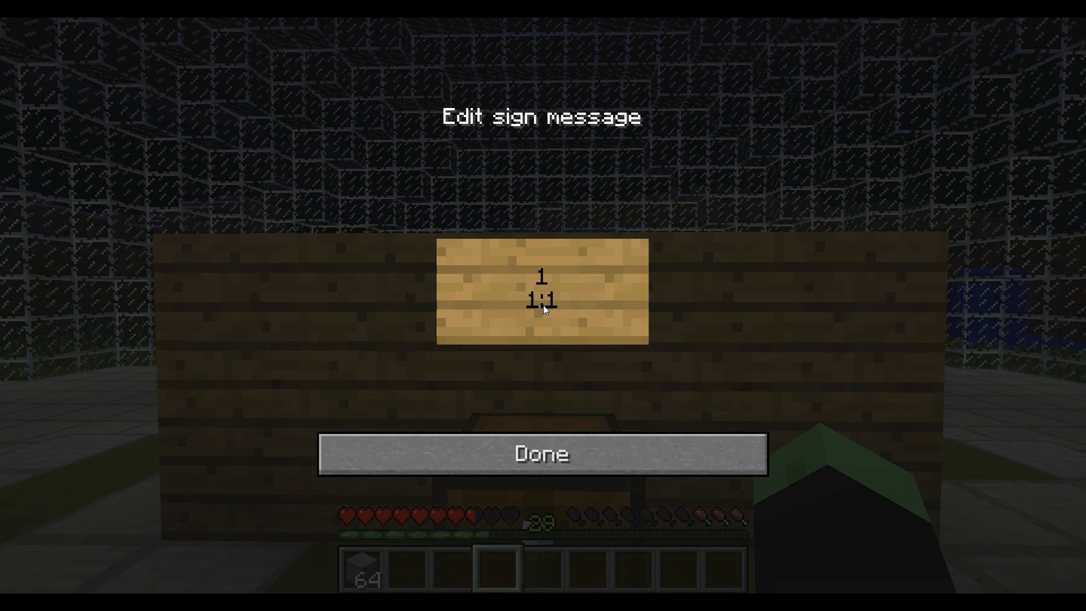
left_click(543, 300)
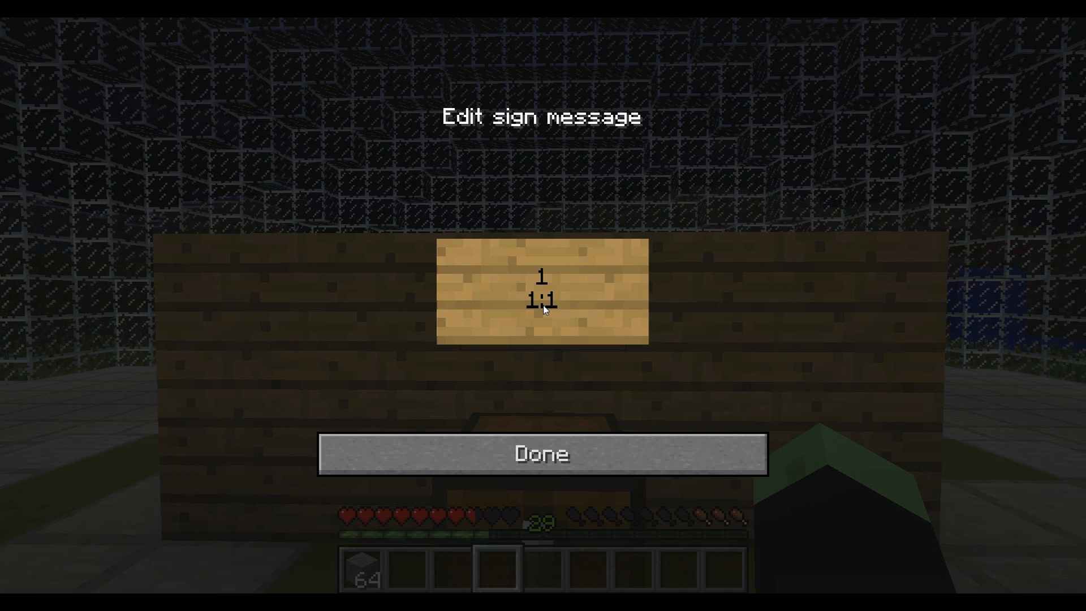
type("1")
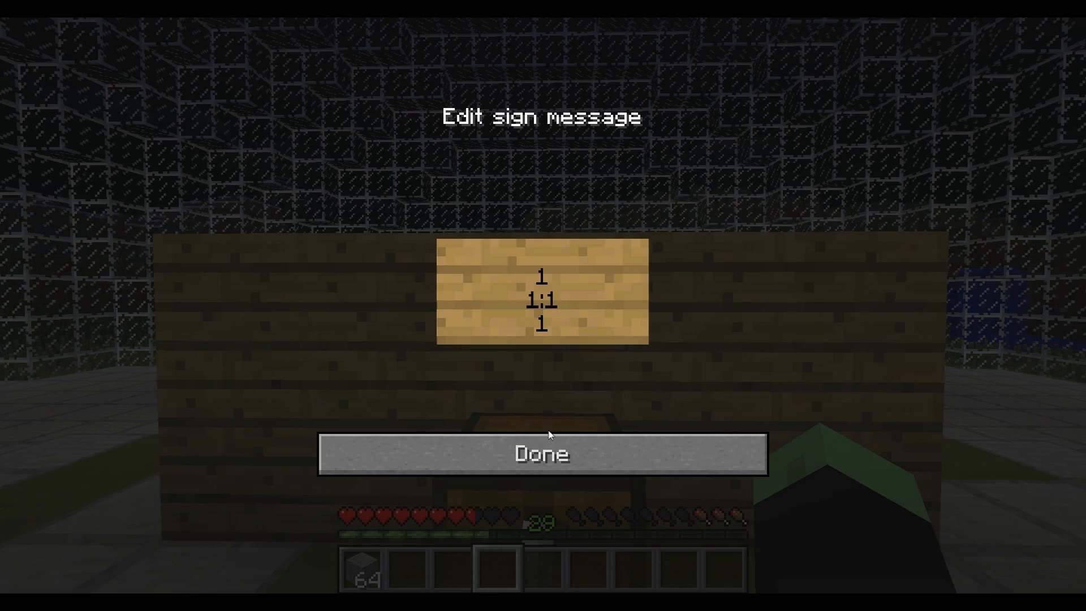
left_click(542, 454)
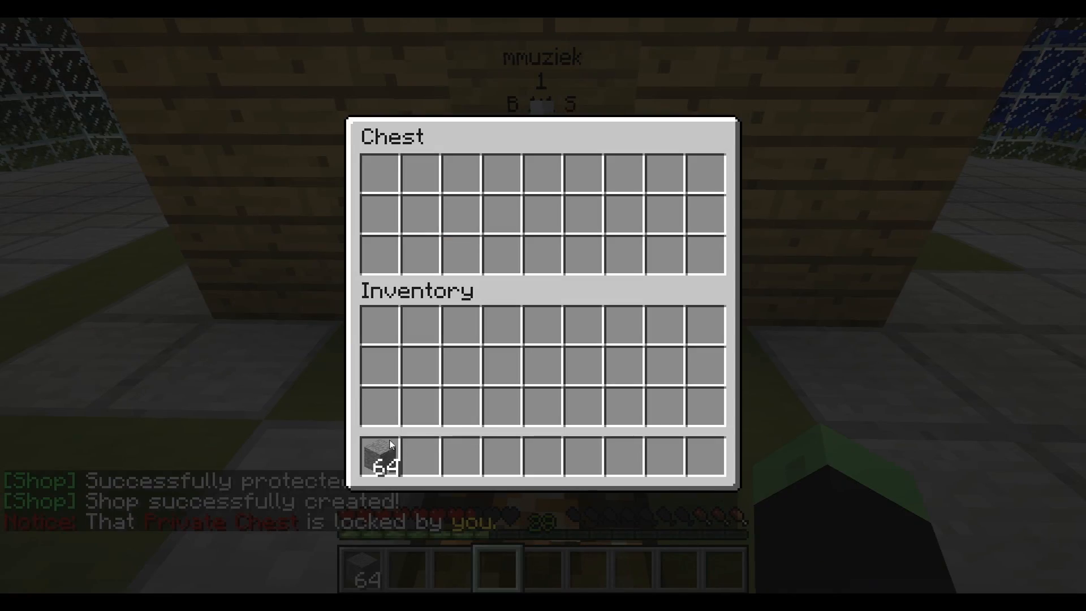
Close the shop chest after stocking it with a 64-stack of Stone
key("Escape")
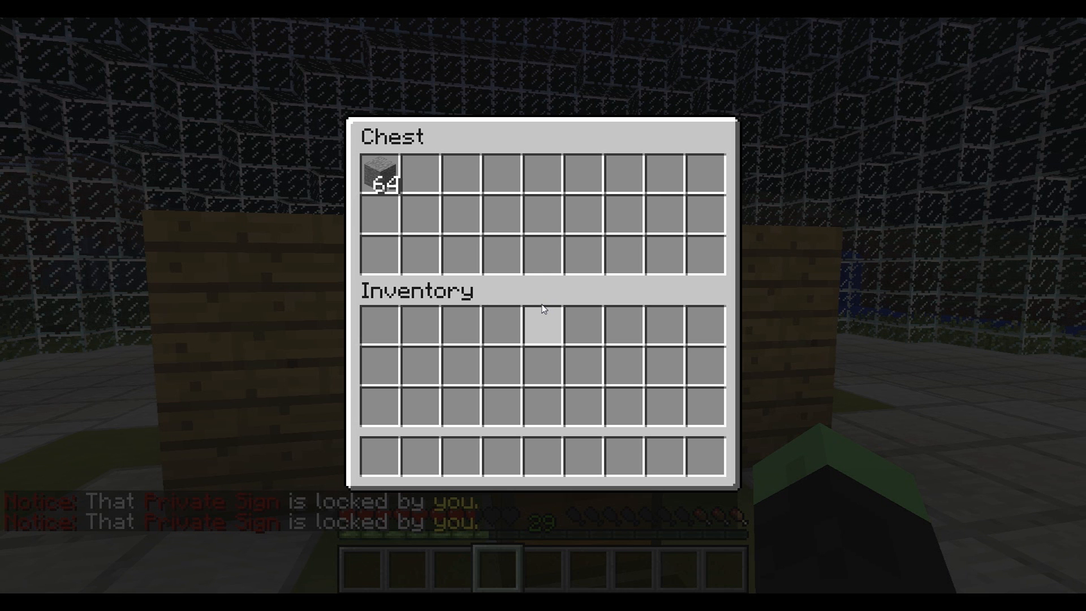
mouse_move(419, 253)
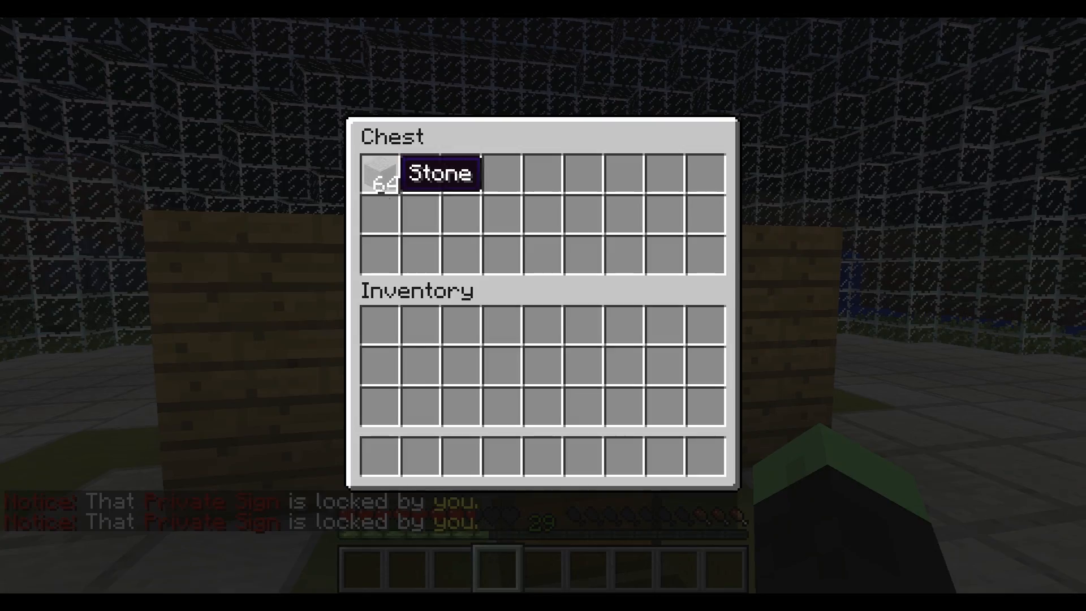
key("Escape")
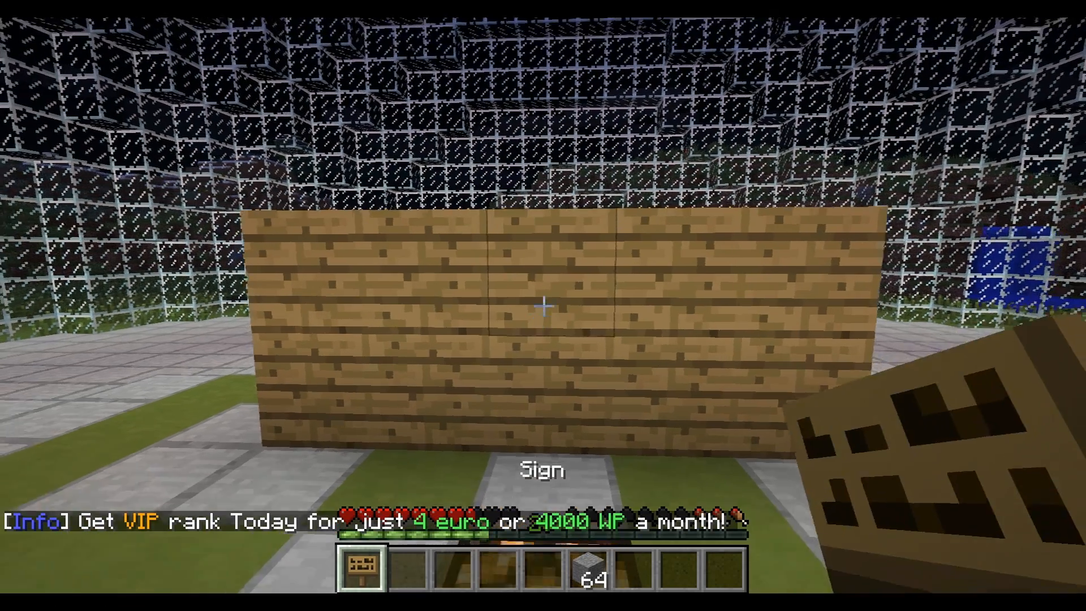
Place an admin sign on the wooden wall reading bitcubes shop, 1, 1:1, 1
left_click(543, 305)
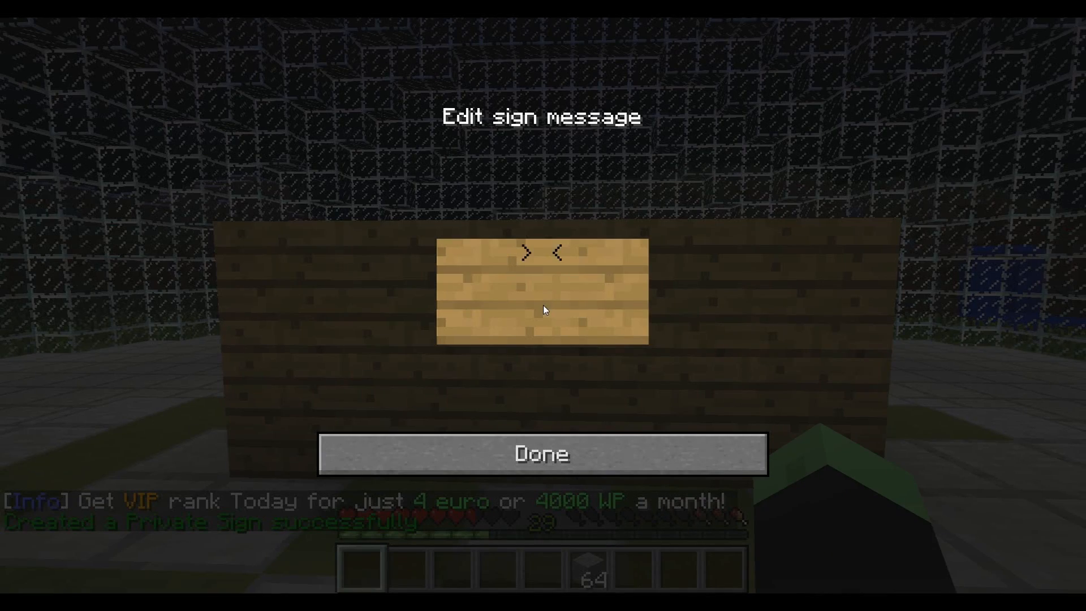
type("bitcubes shop")
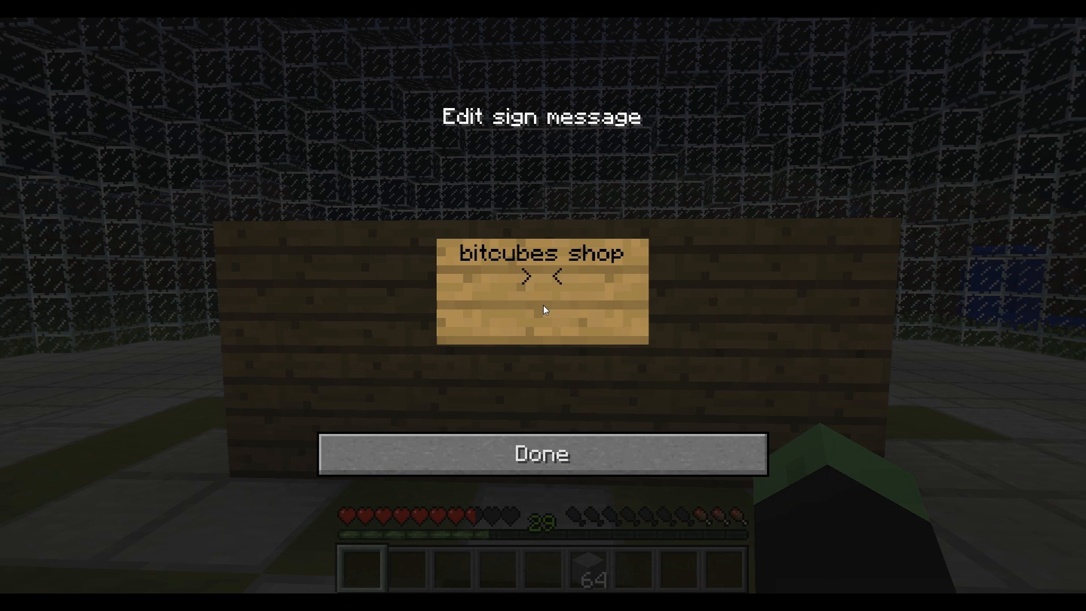
type("1")
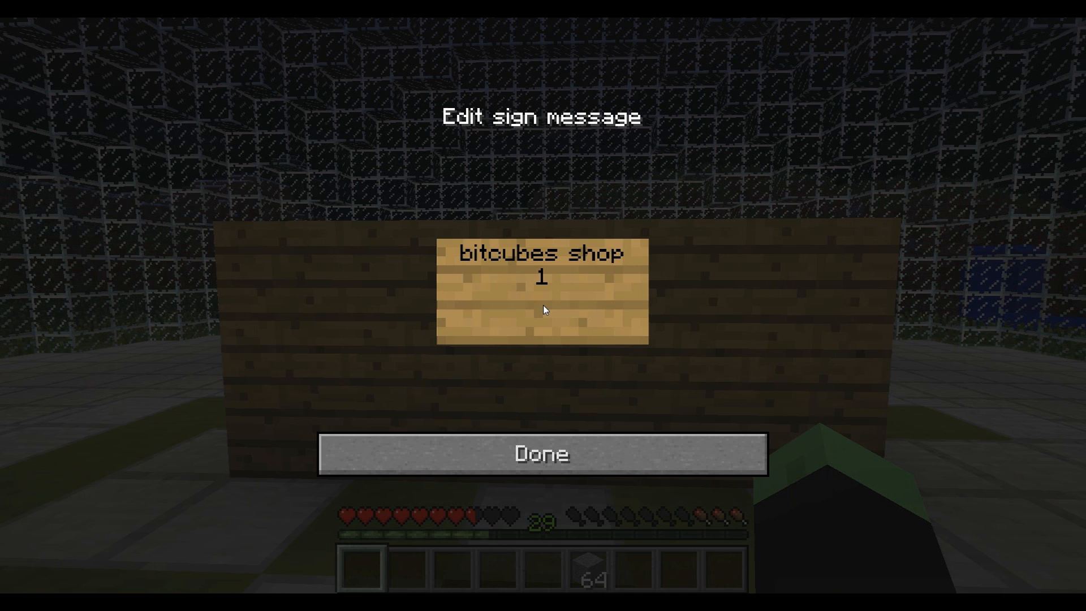
left_click(542, 277)
type("1")
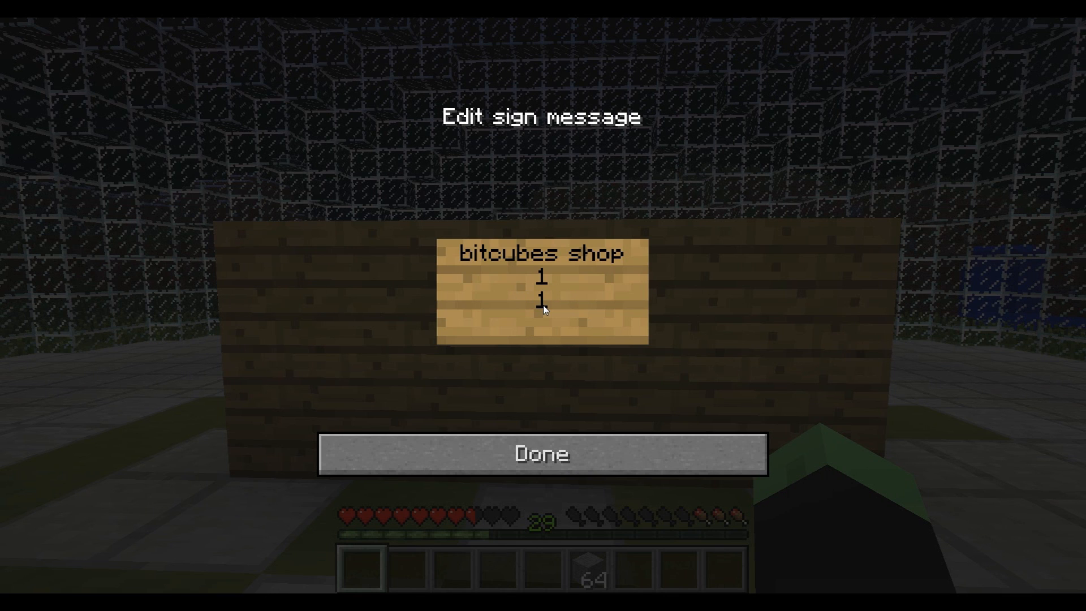
type(":")
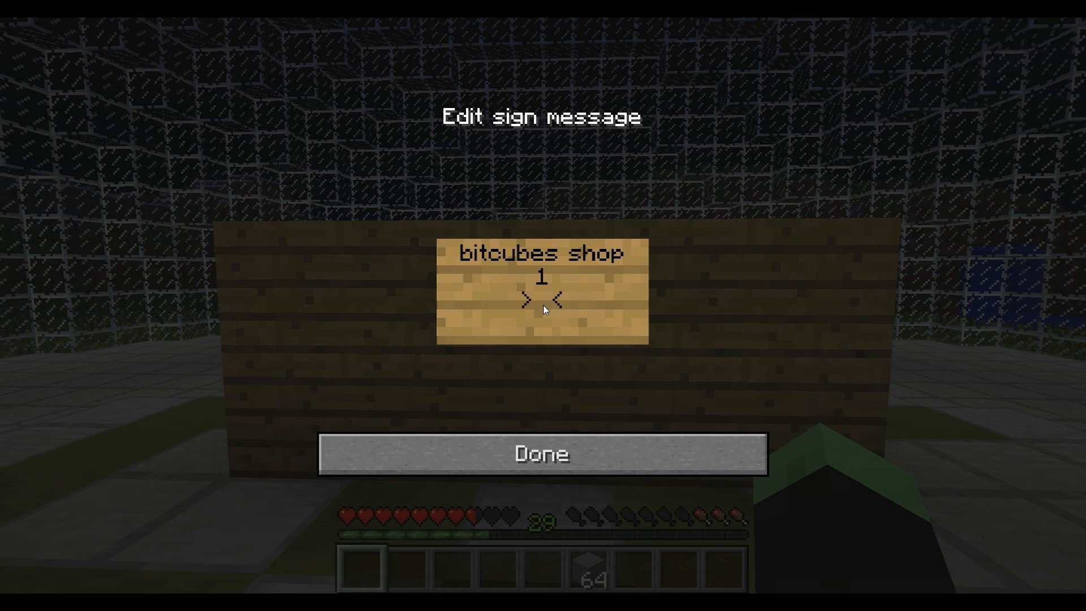
type(":1")
left_click(543, 323)
type("1")
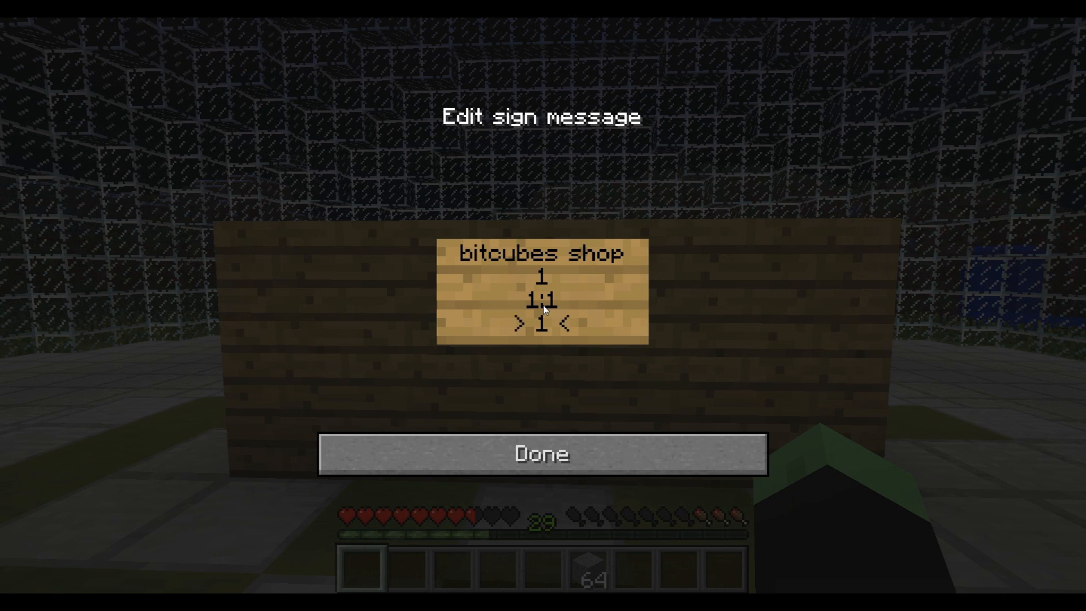
mouse_move(554, 454)
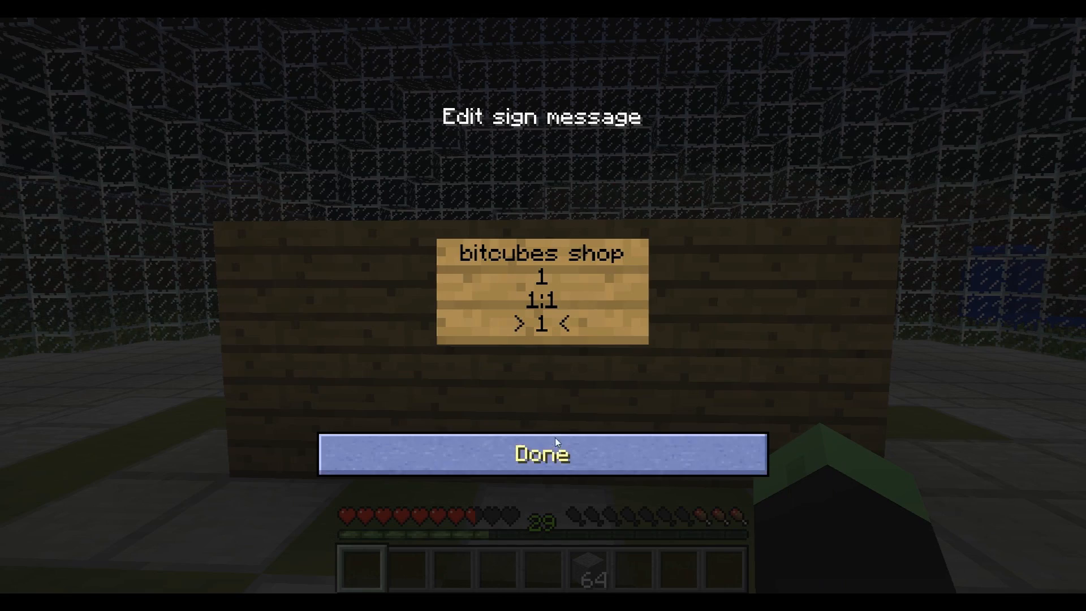
left_click(542, 454)
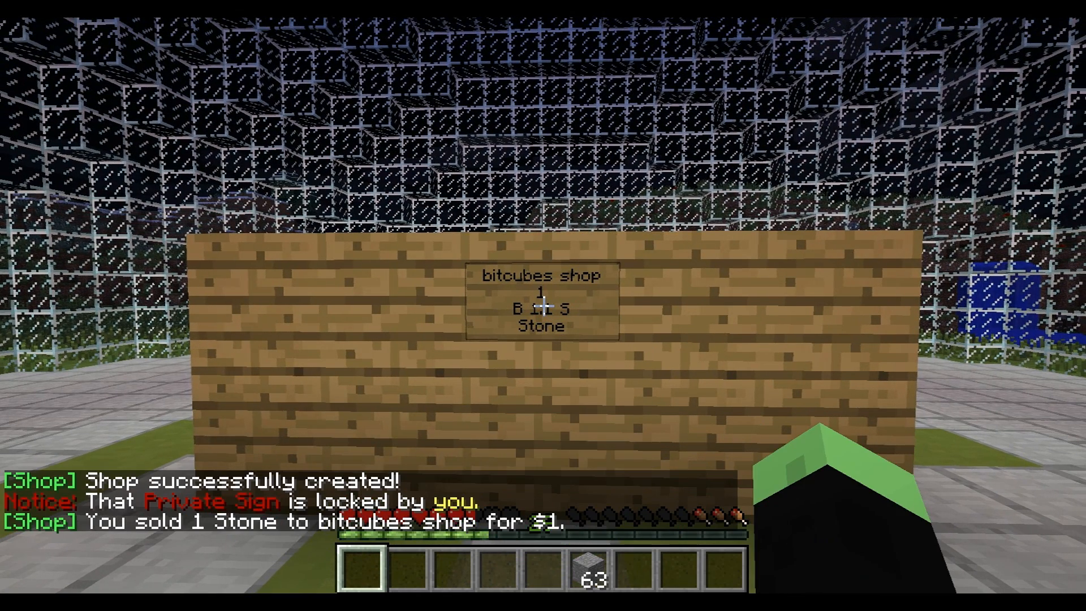
Sell one Stone to the bitcubes shop, buy it back, and switch to creative
key("3")
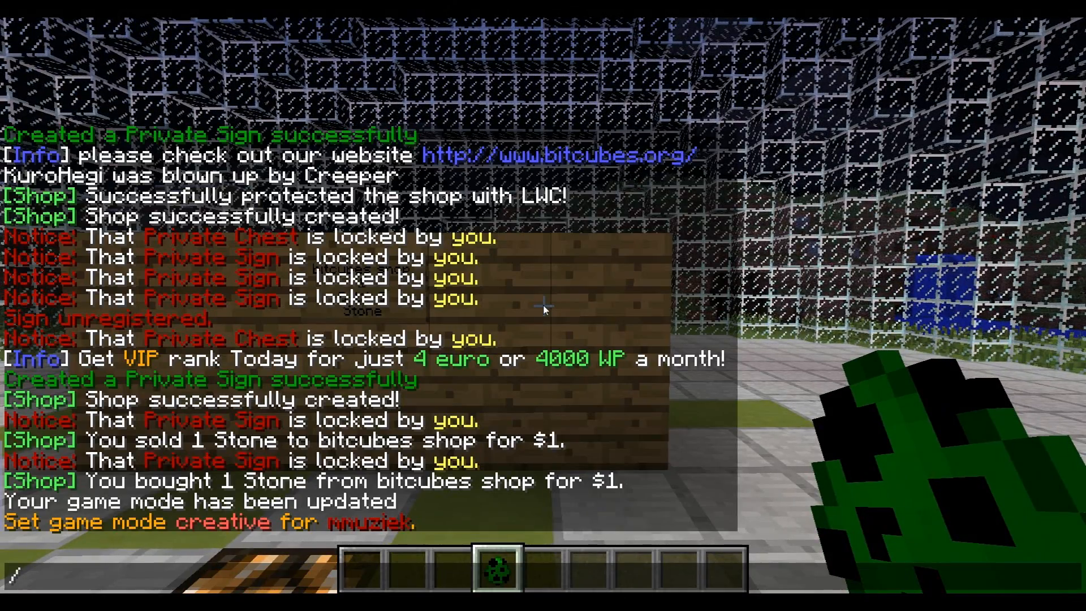
Type /item in chat, close it, and view the Stone 1:1 shop sign
type("/item")
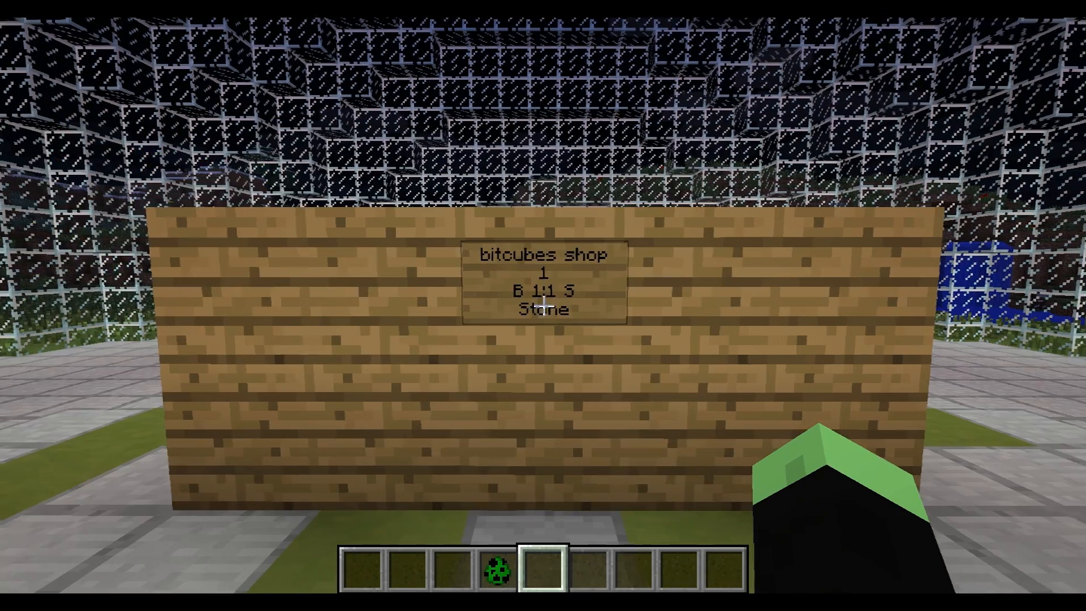
mouse_move(543, 306)
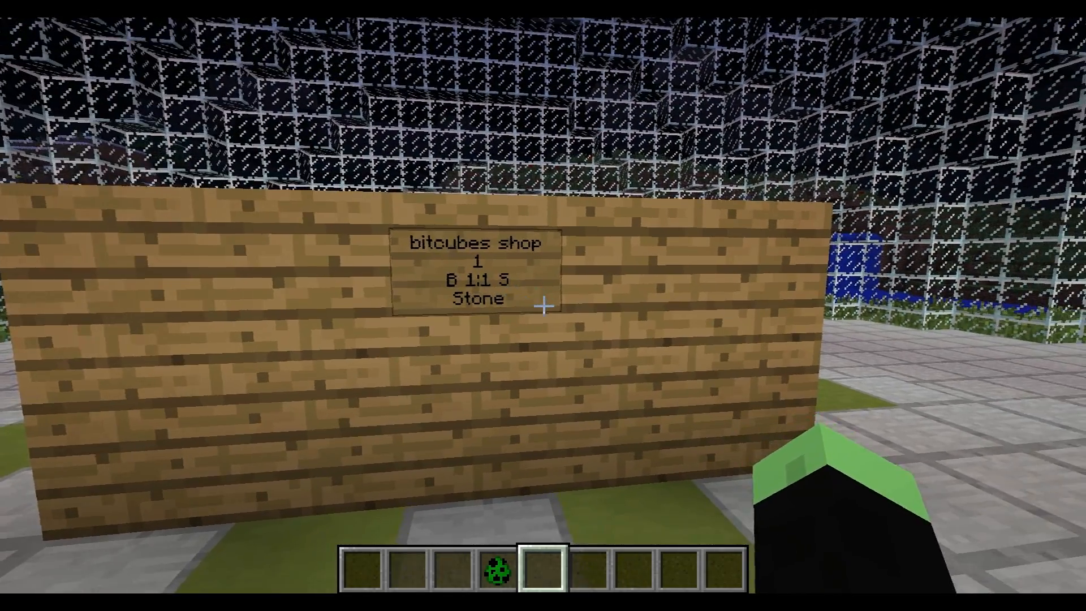